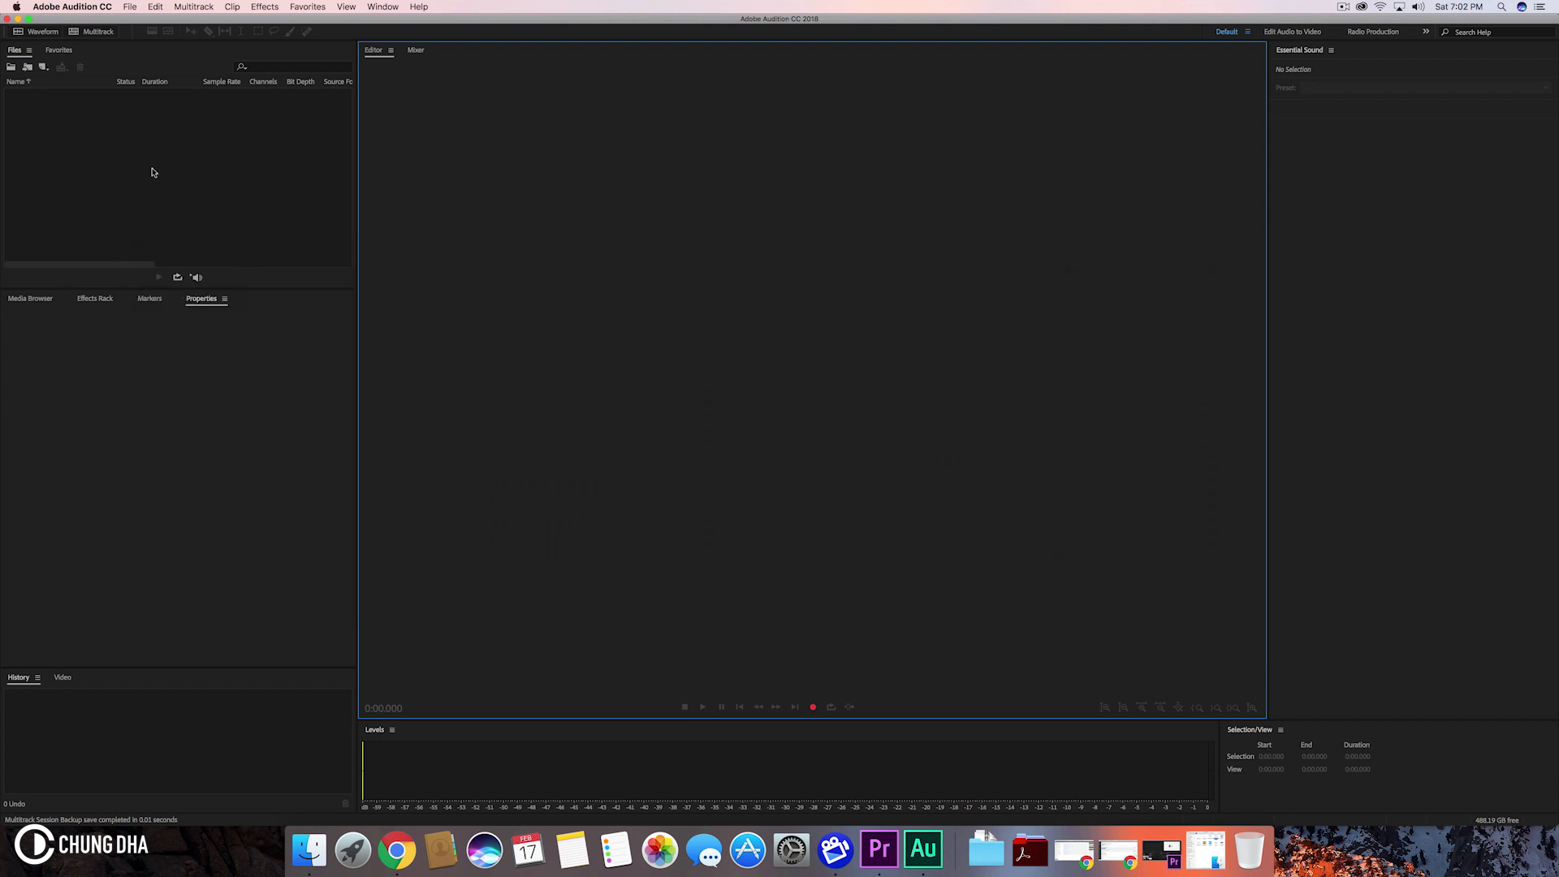
- Import Hang_Ups_Want_You.mp3 from Finder into the Files panel, then minimize Finder
click(328, 850)
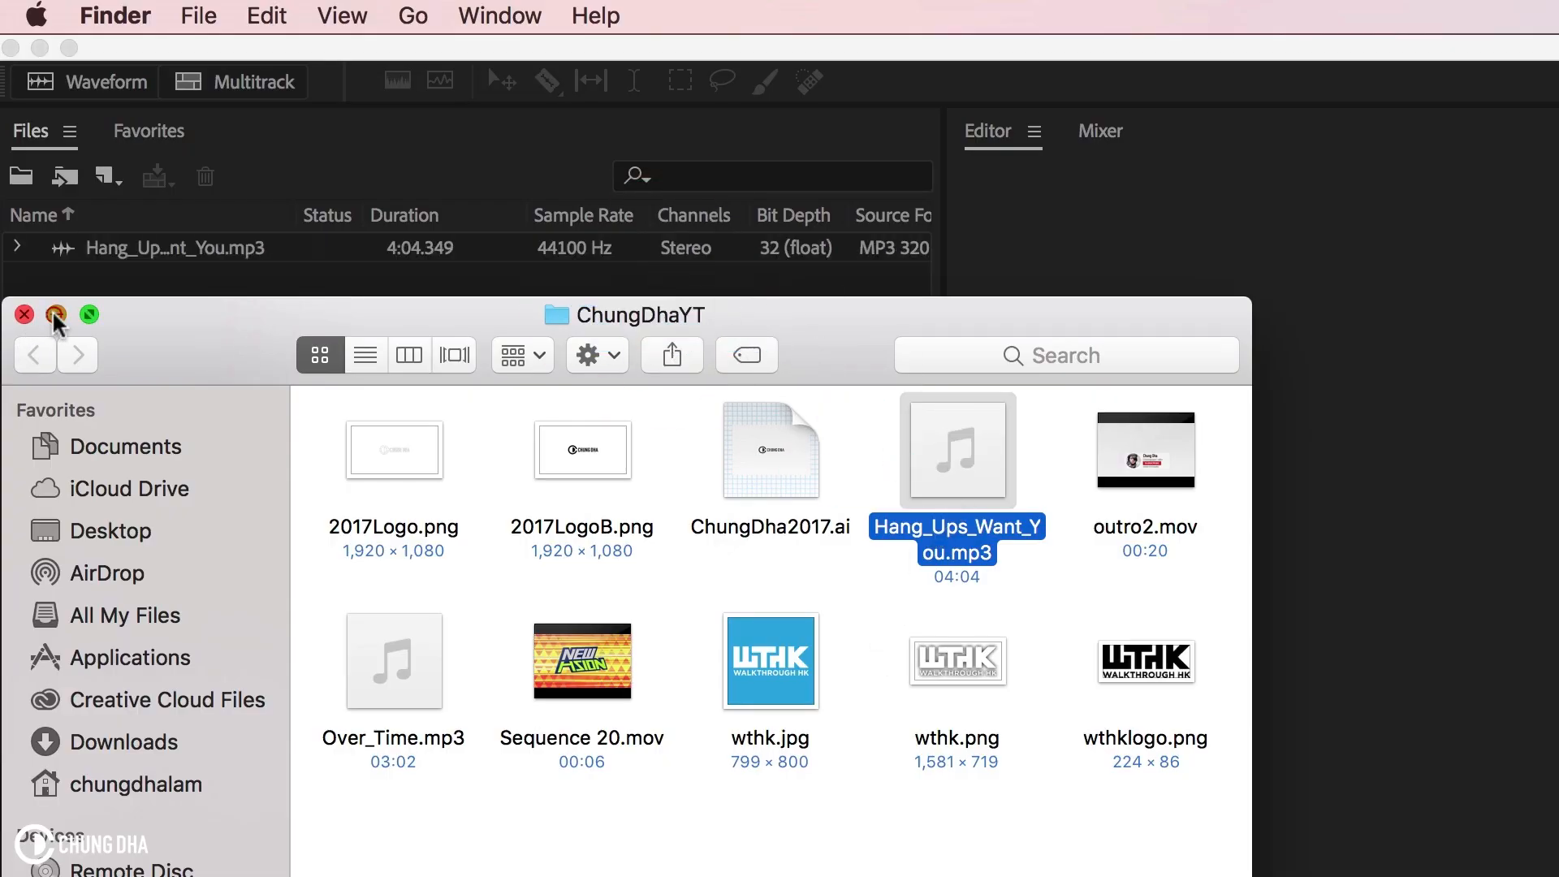
click(56, 315)
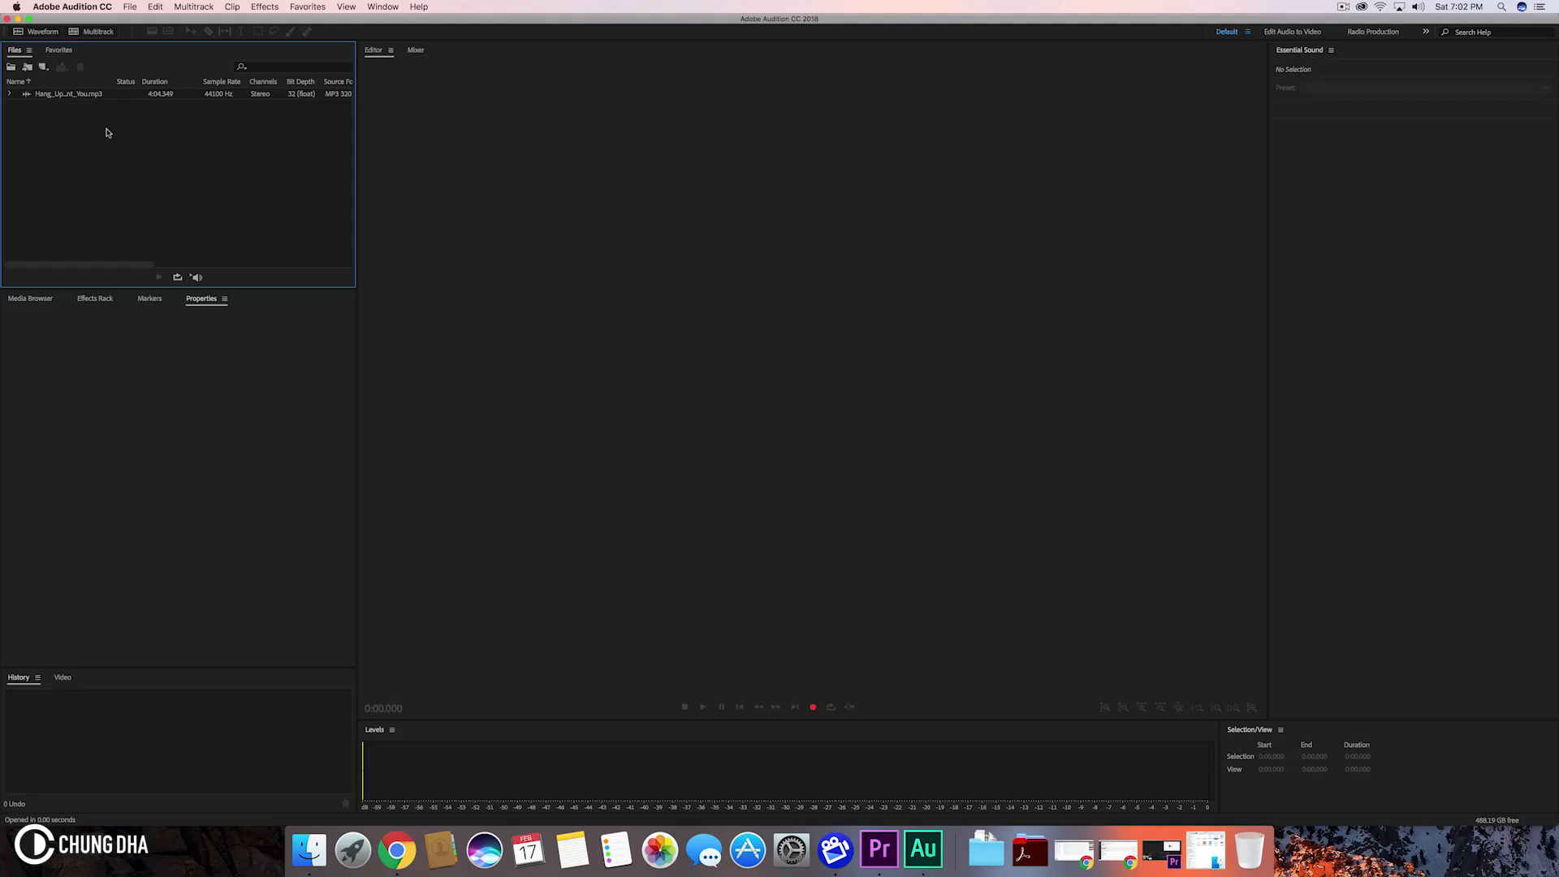
mouse_move(60, 105)
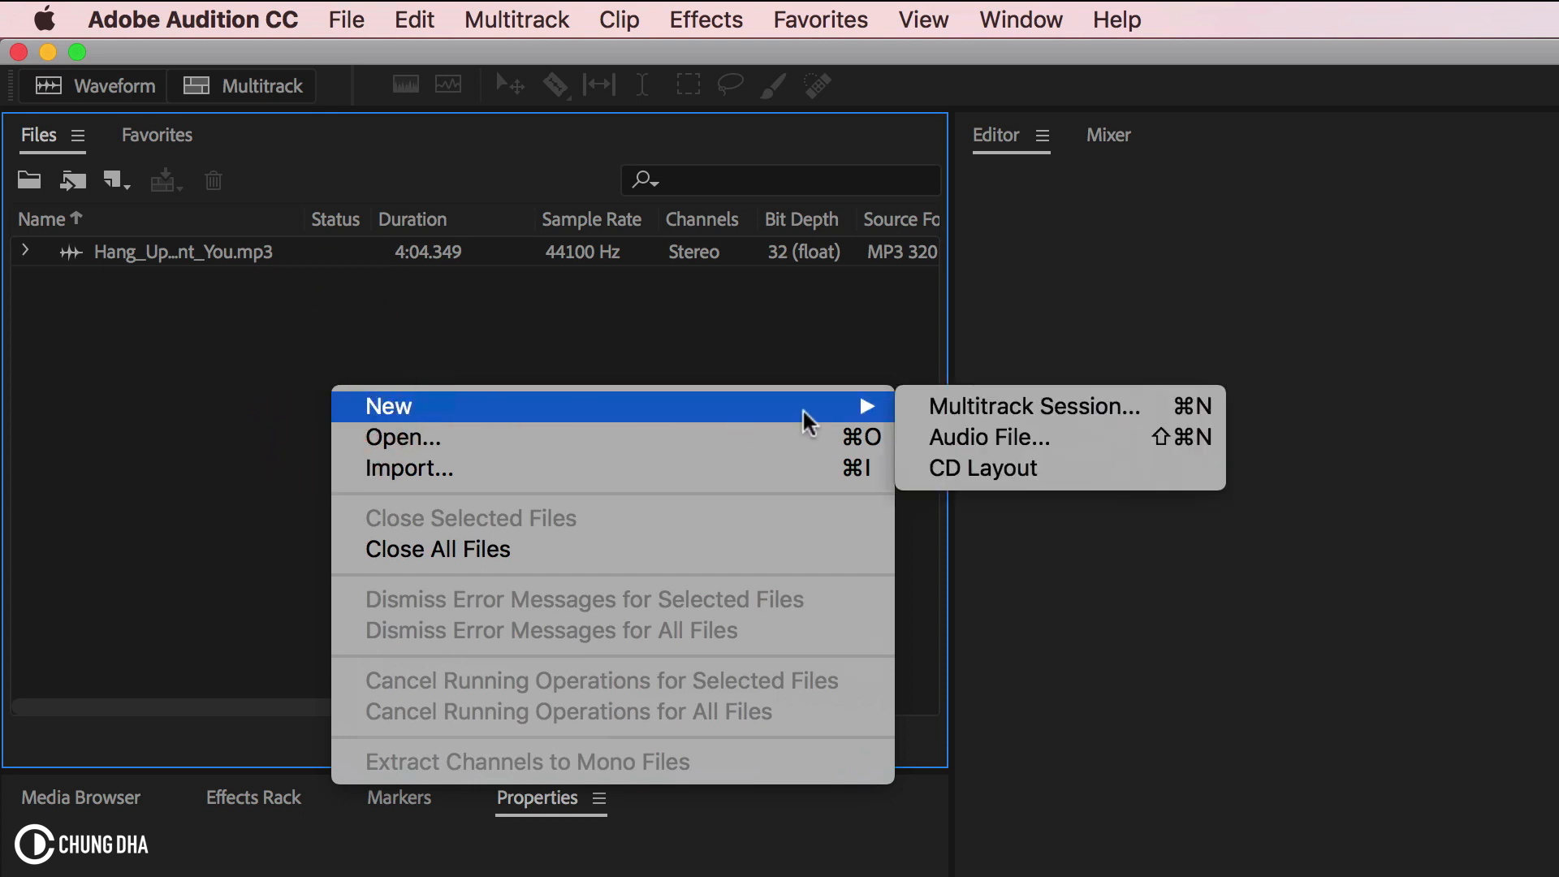
mouse_move(970, 406)
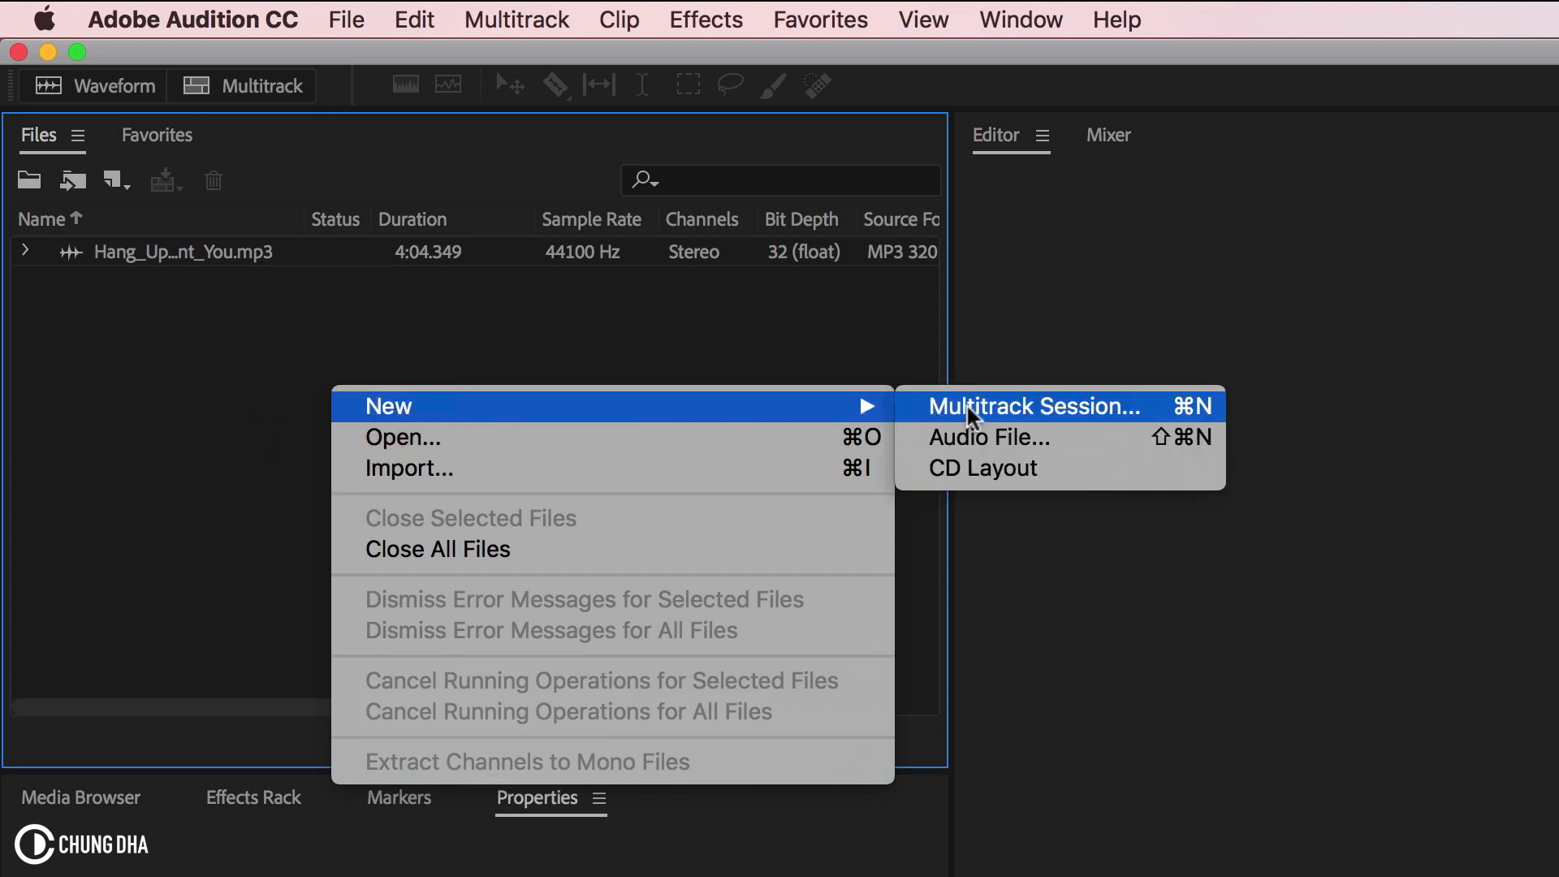
- Create a multitrack session with the song on Track 1, resampled to 48000 Hz
click(1033, 406)
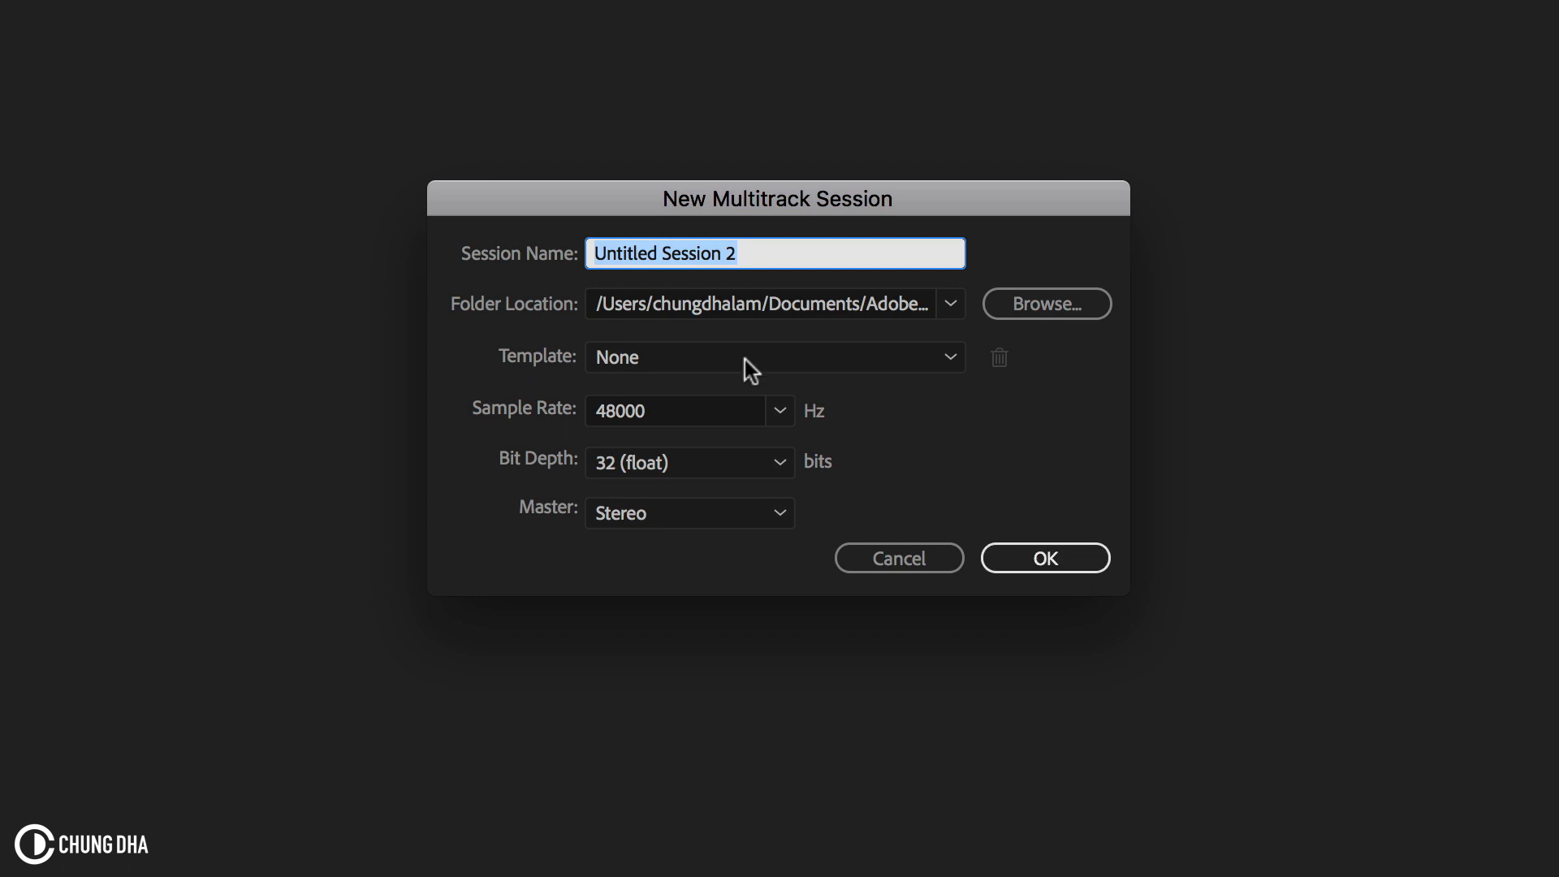
click(1044, 558)
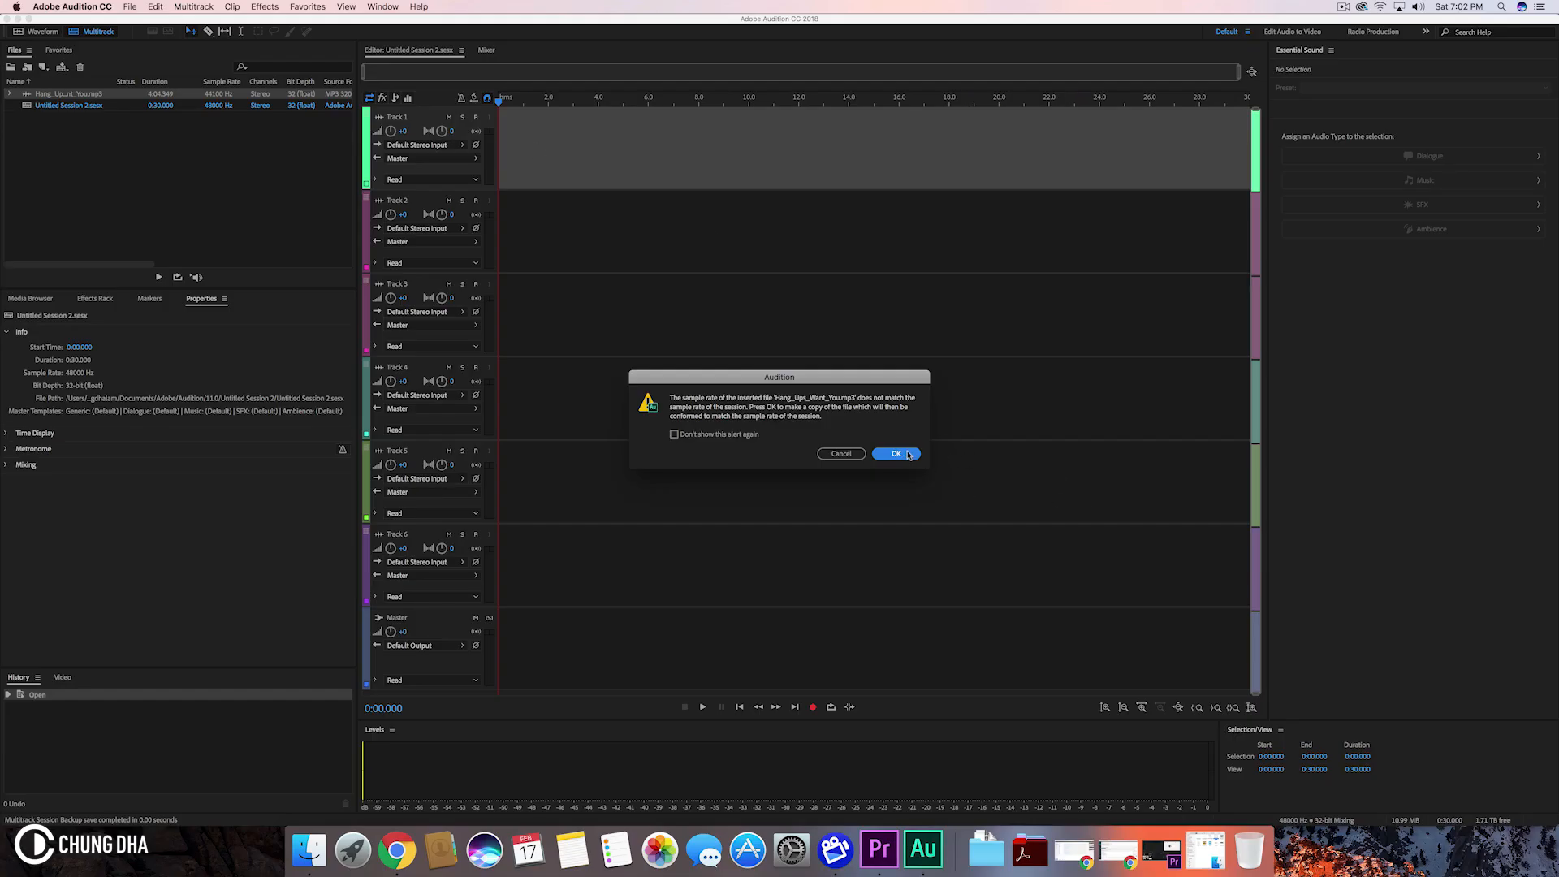
click(894, 453)
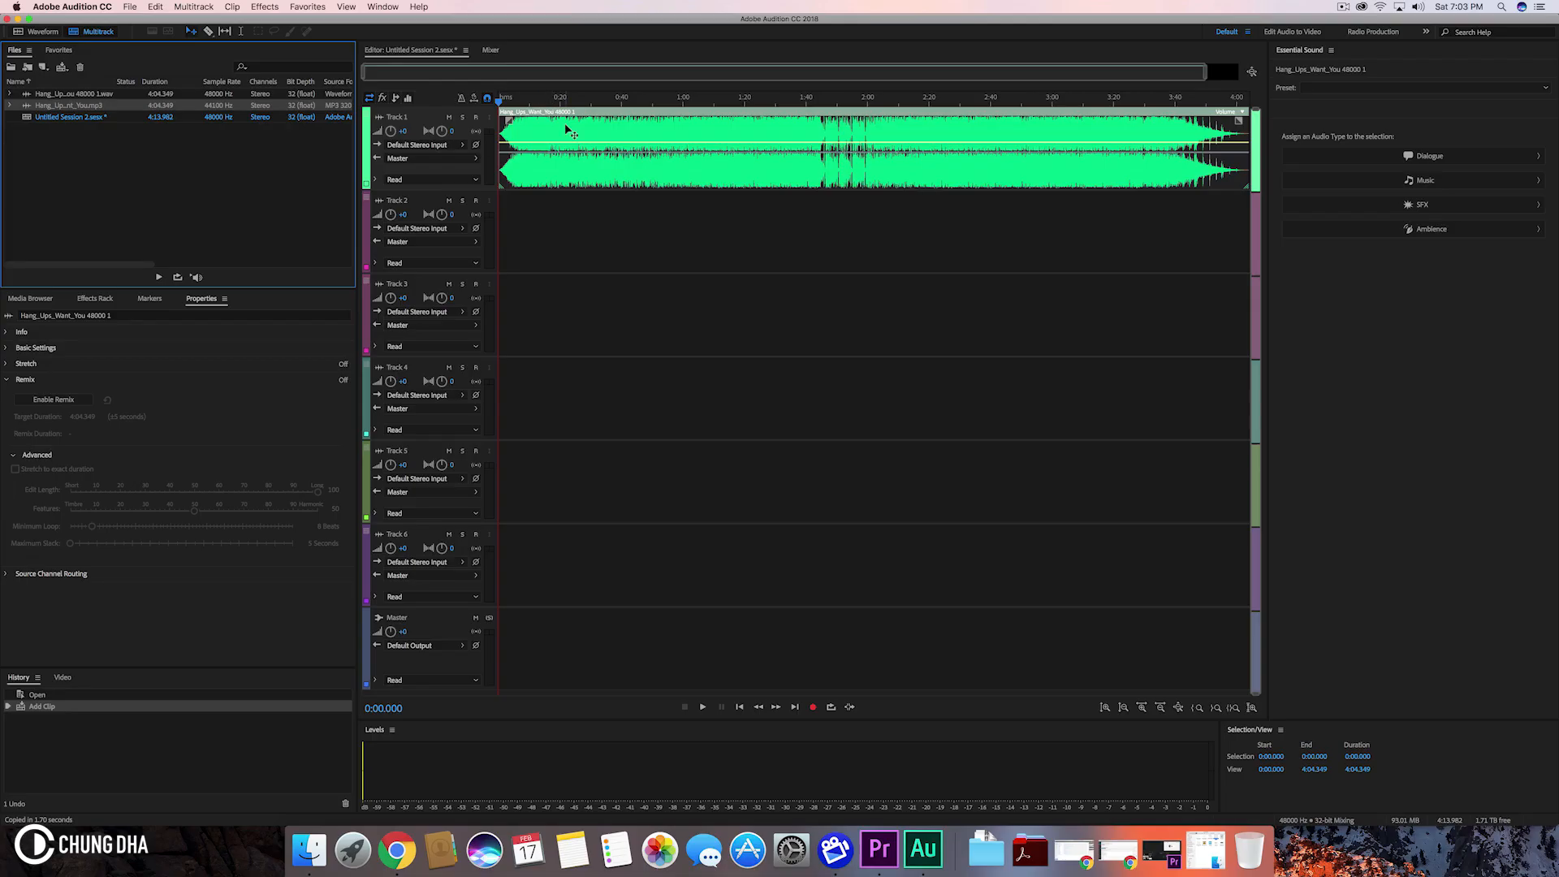
mouse_move(557, 132)
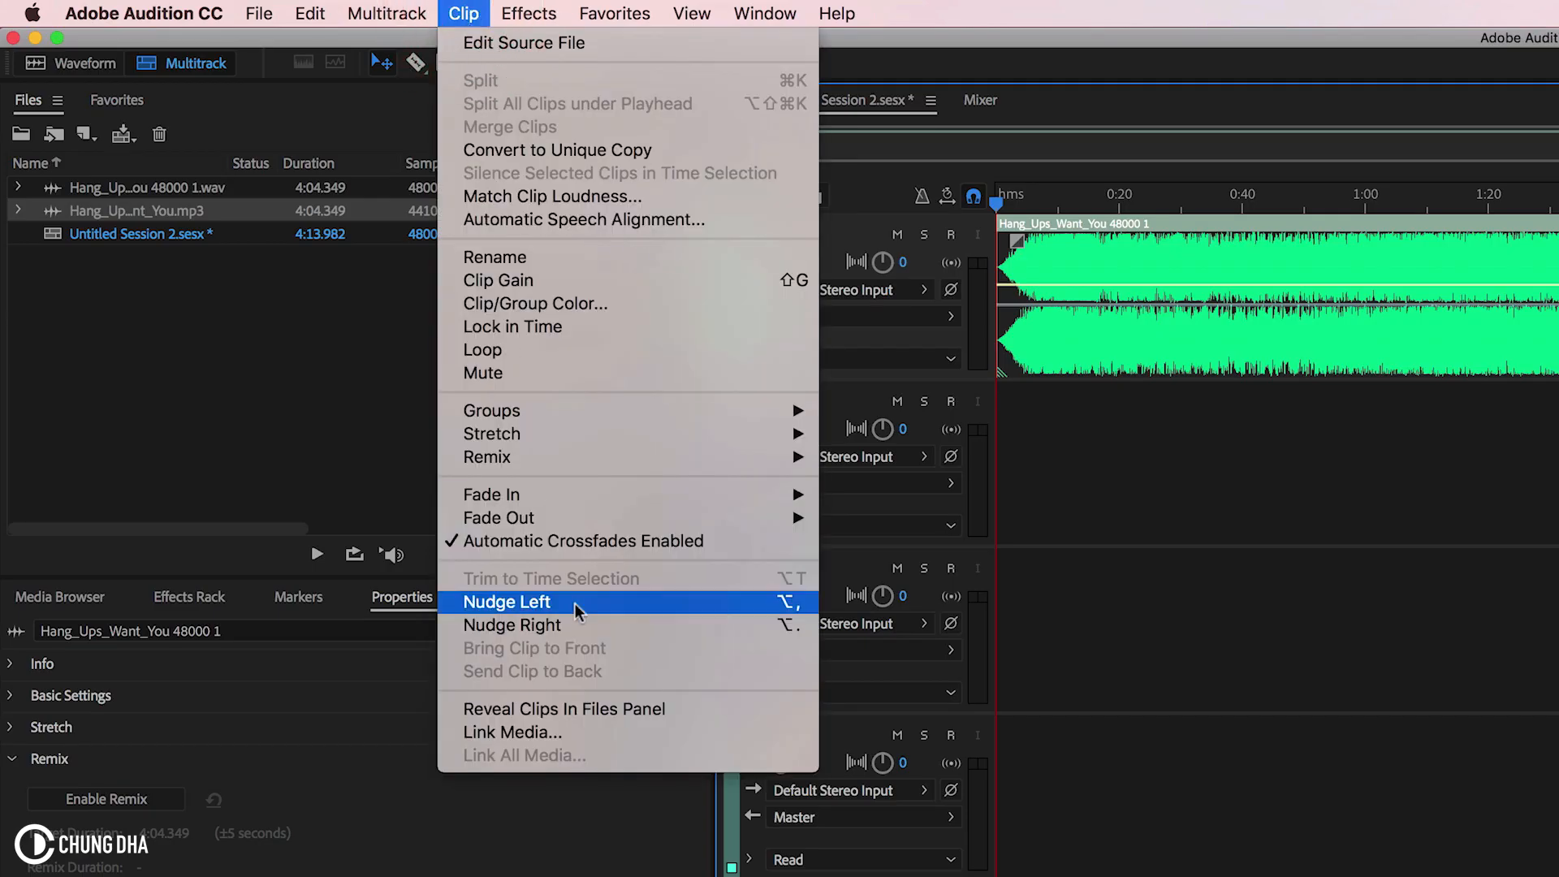
mouse_move(487, 456)
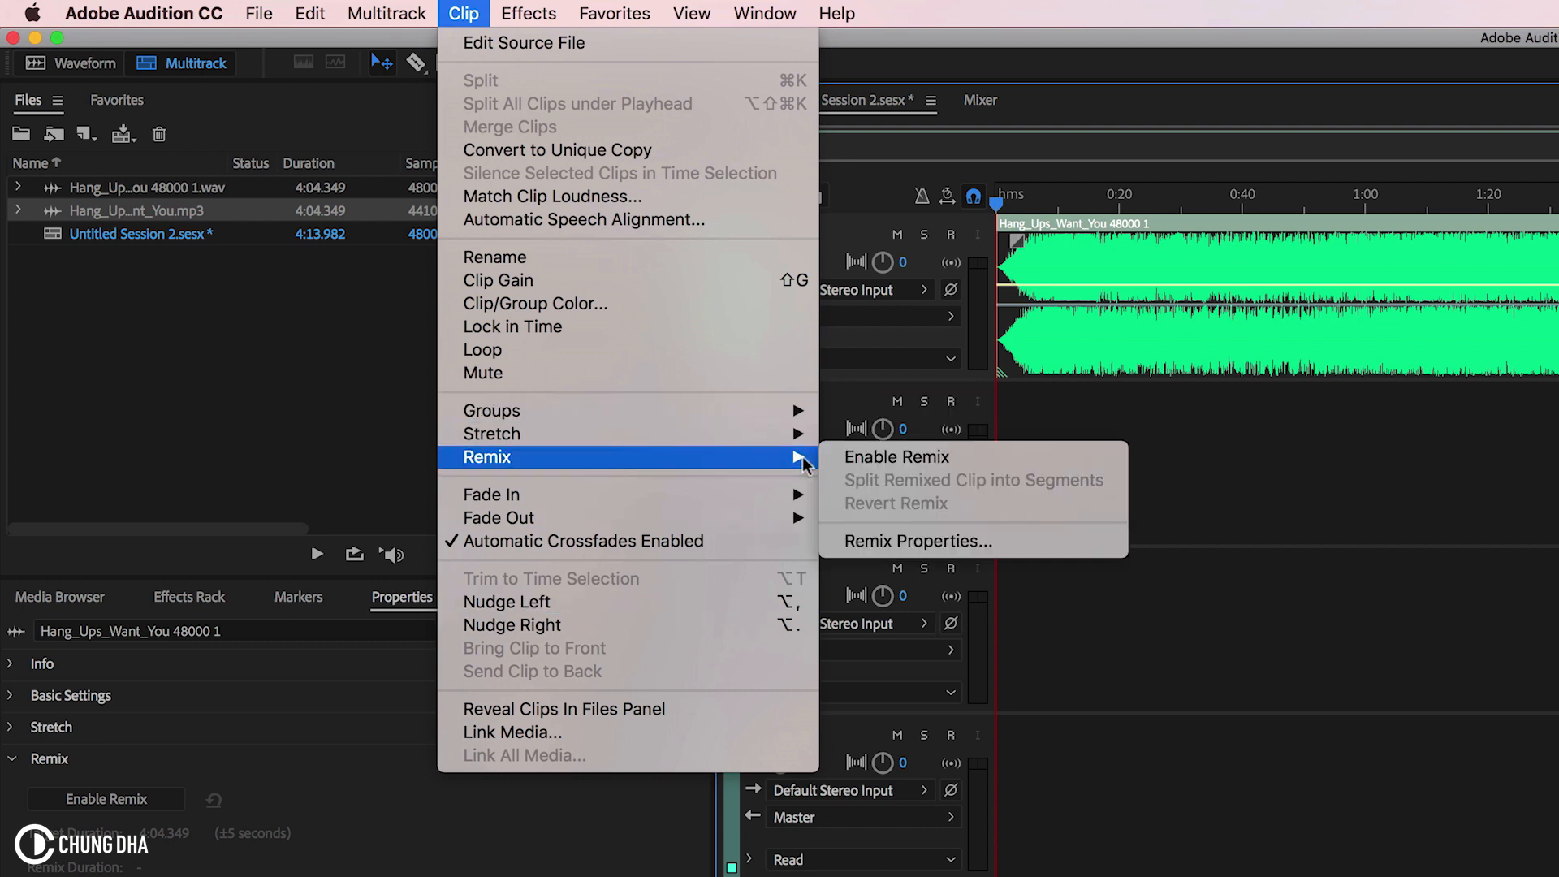
mouse_move(895, 457)
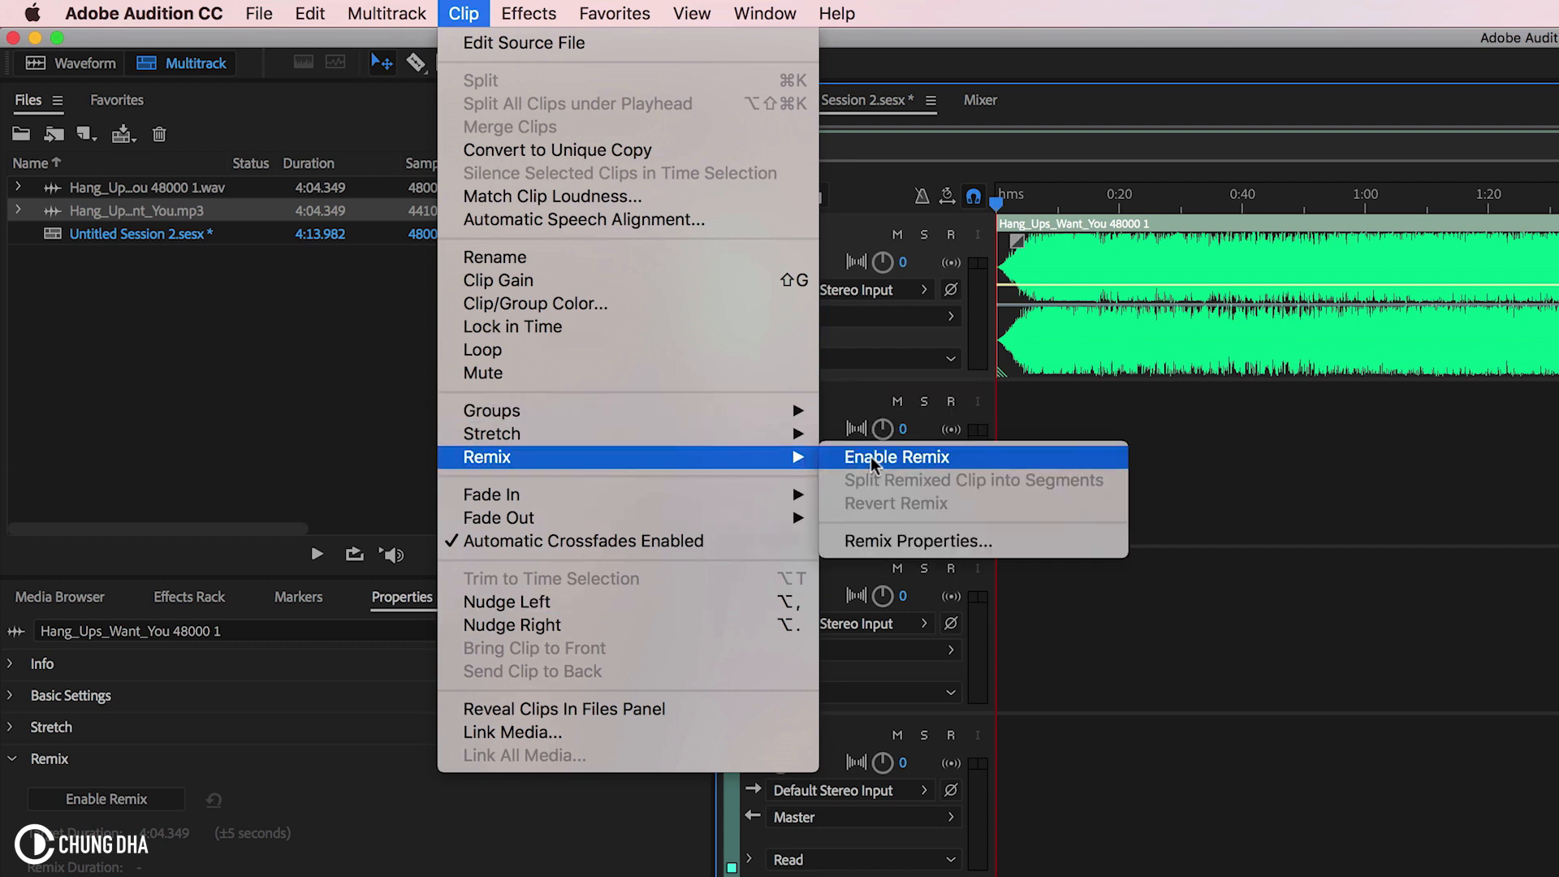
- Enable Remix on the Hang_Ups_Want_You clip
click(895, 456)
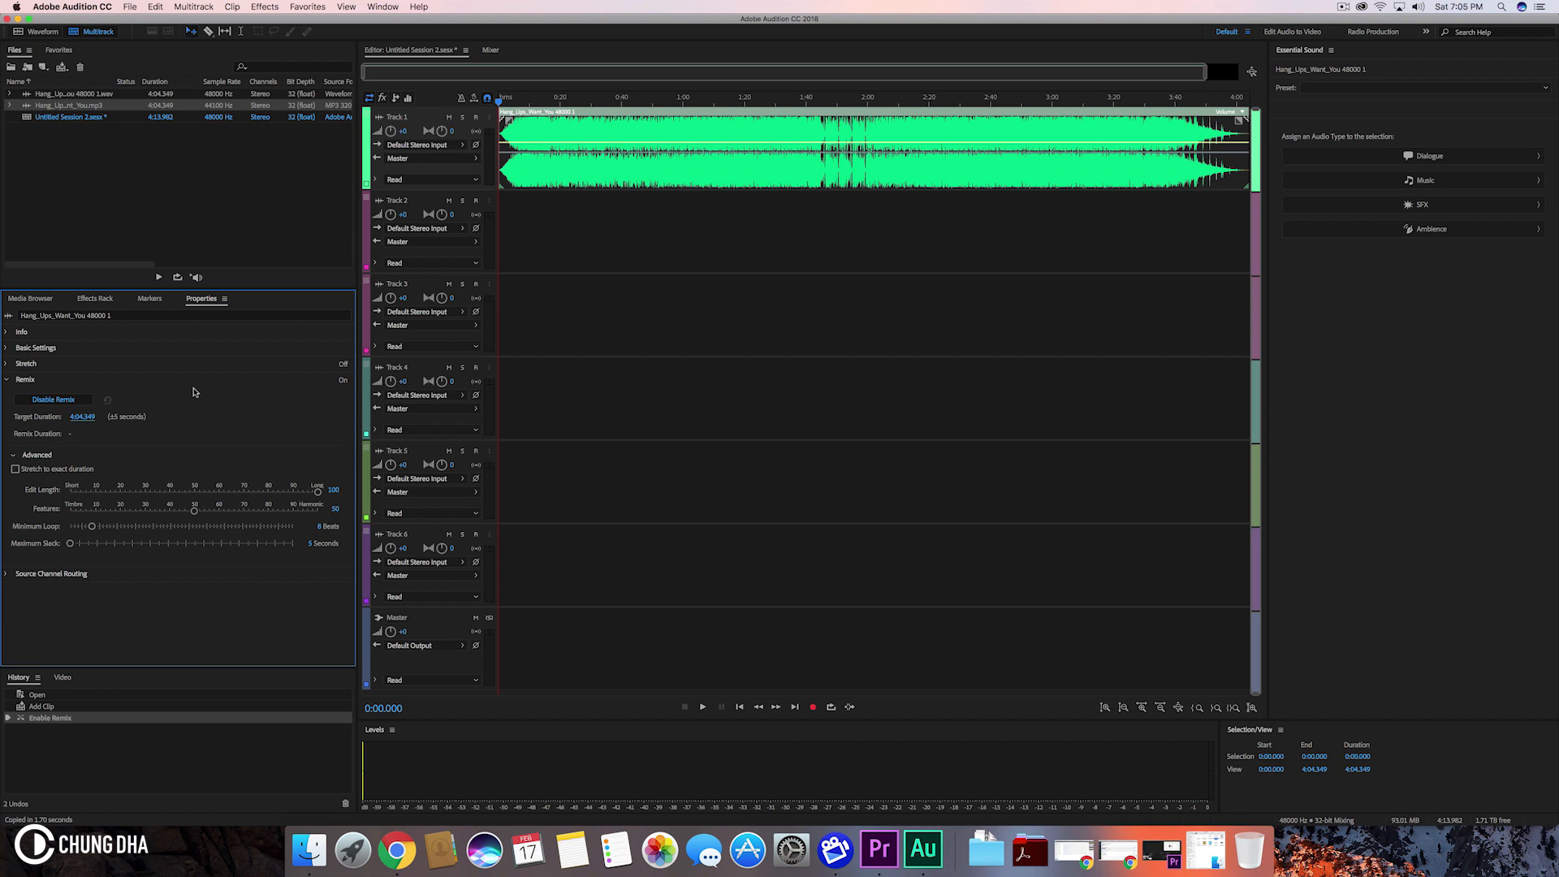
mouse_move(57, 427)
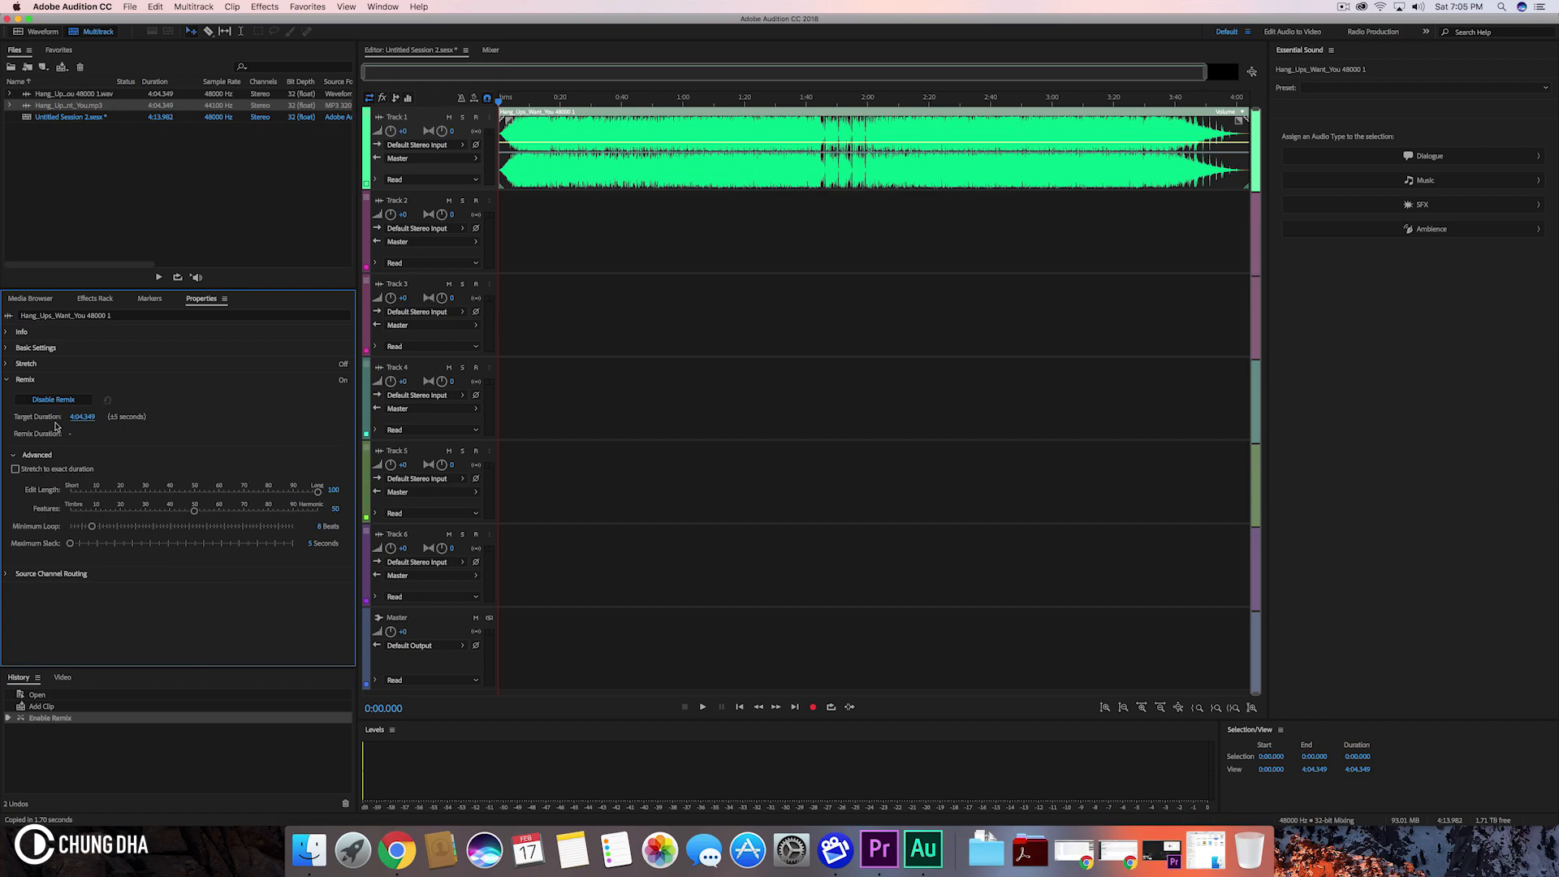
- Set the clip's Remix Target Duration to 10:04.349
triple_click(81, 416)
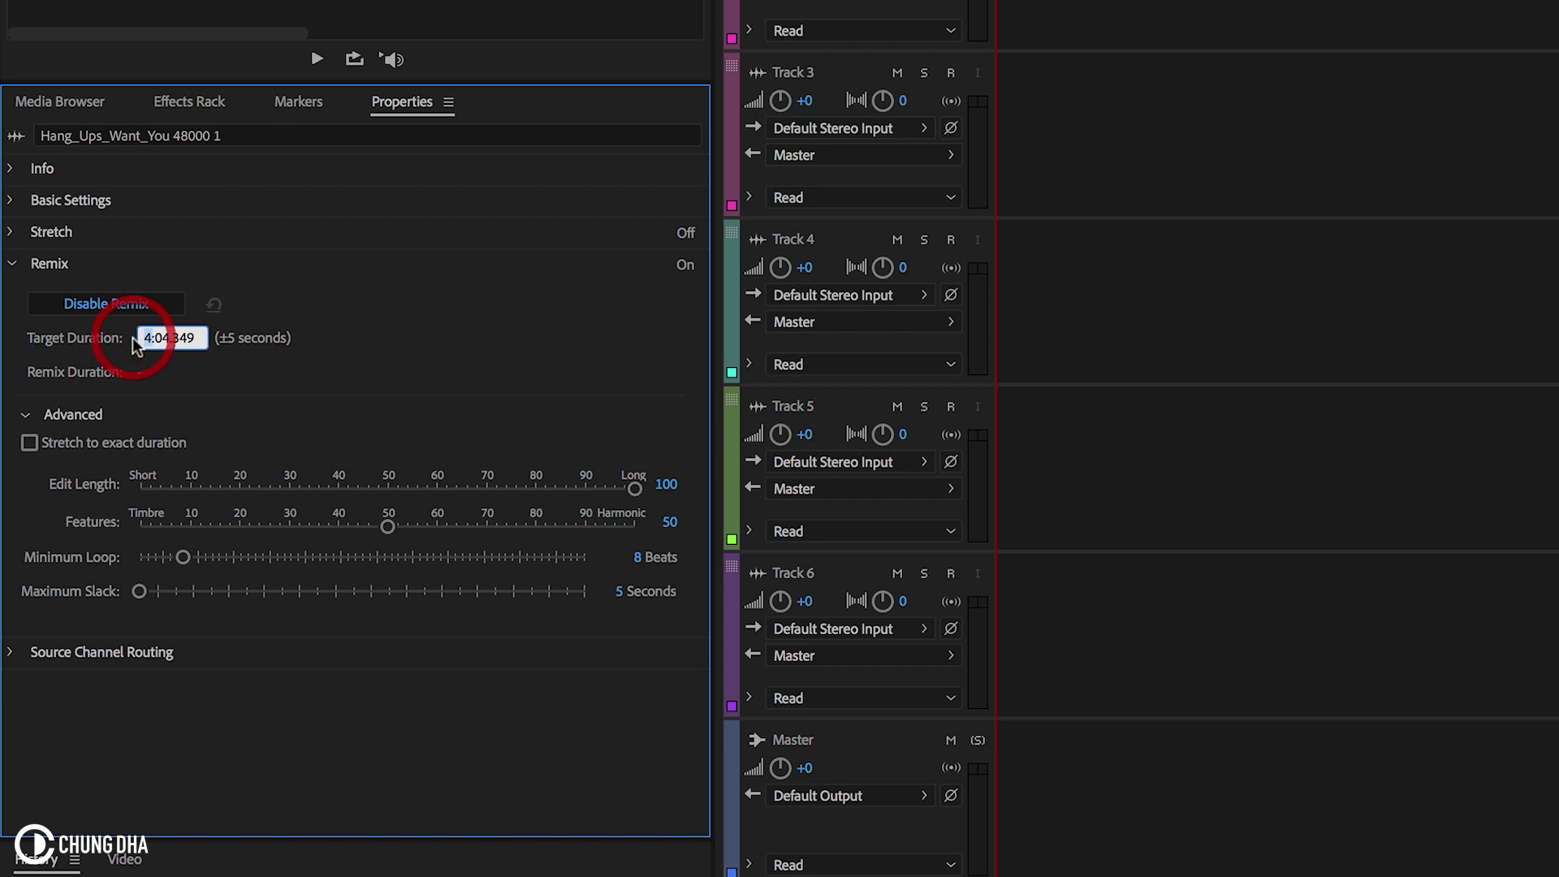
triple_click(172, 337)
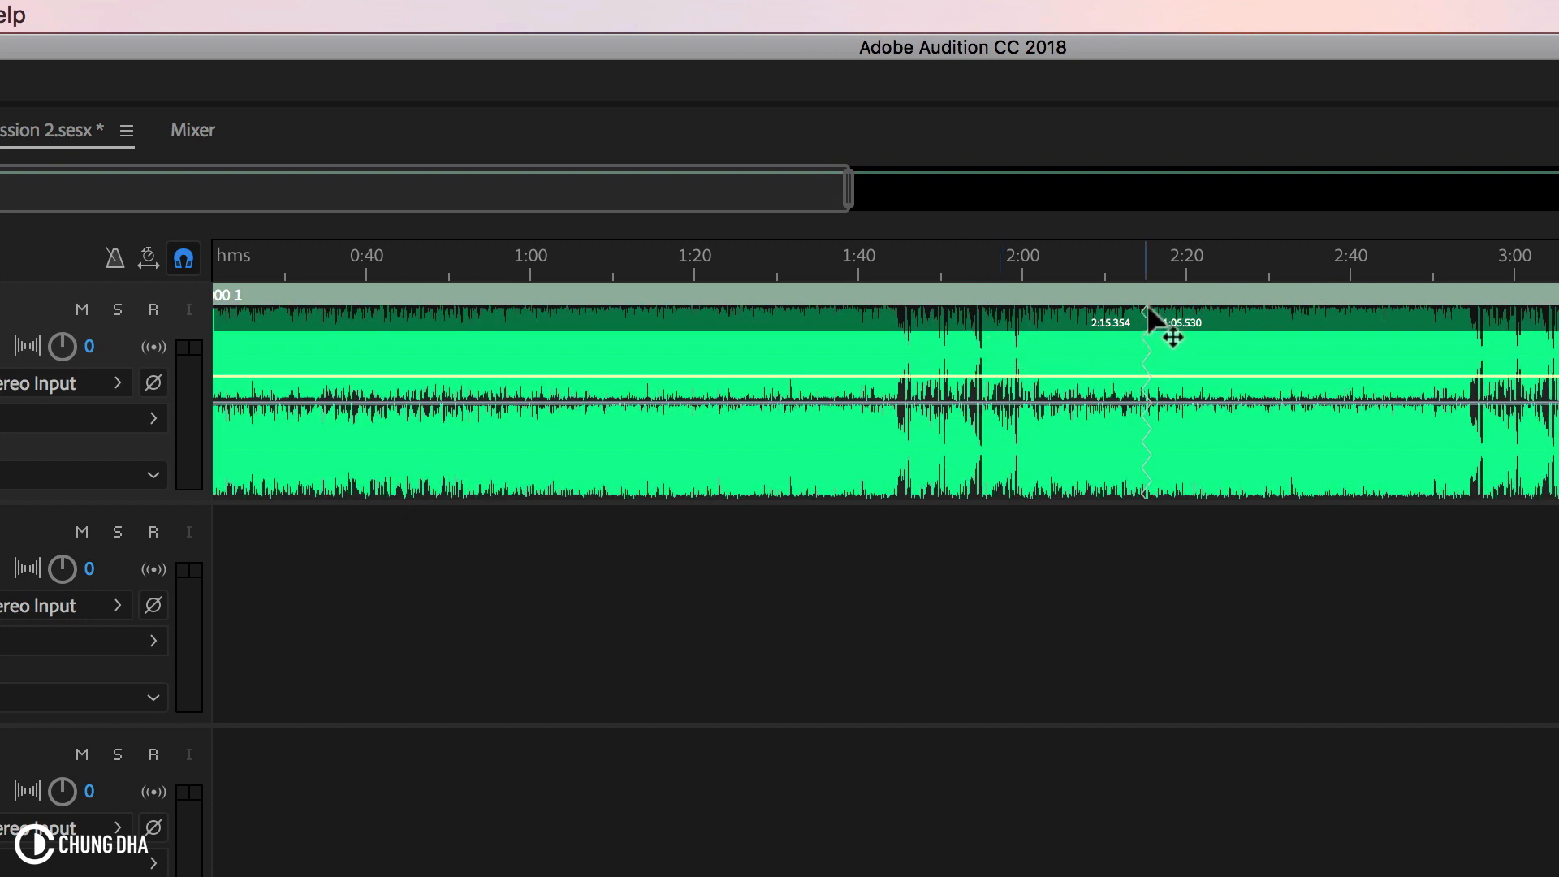
mouse_move(1481, 349)
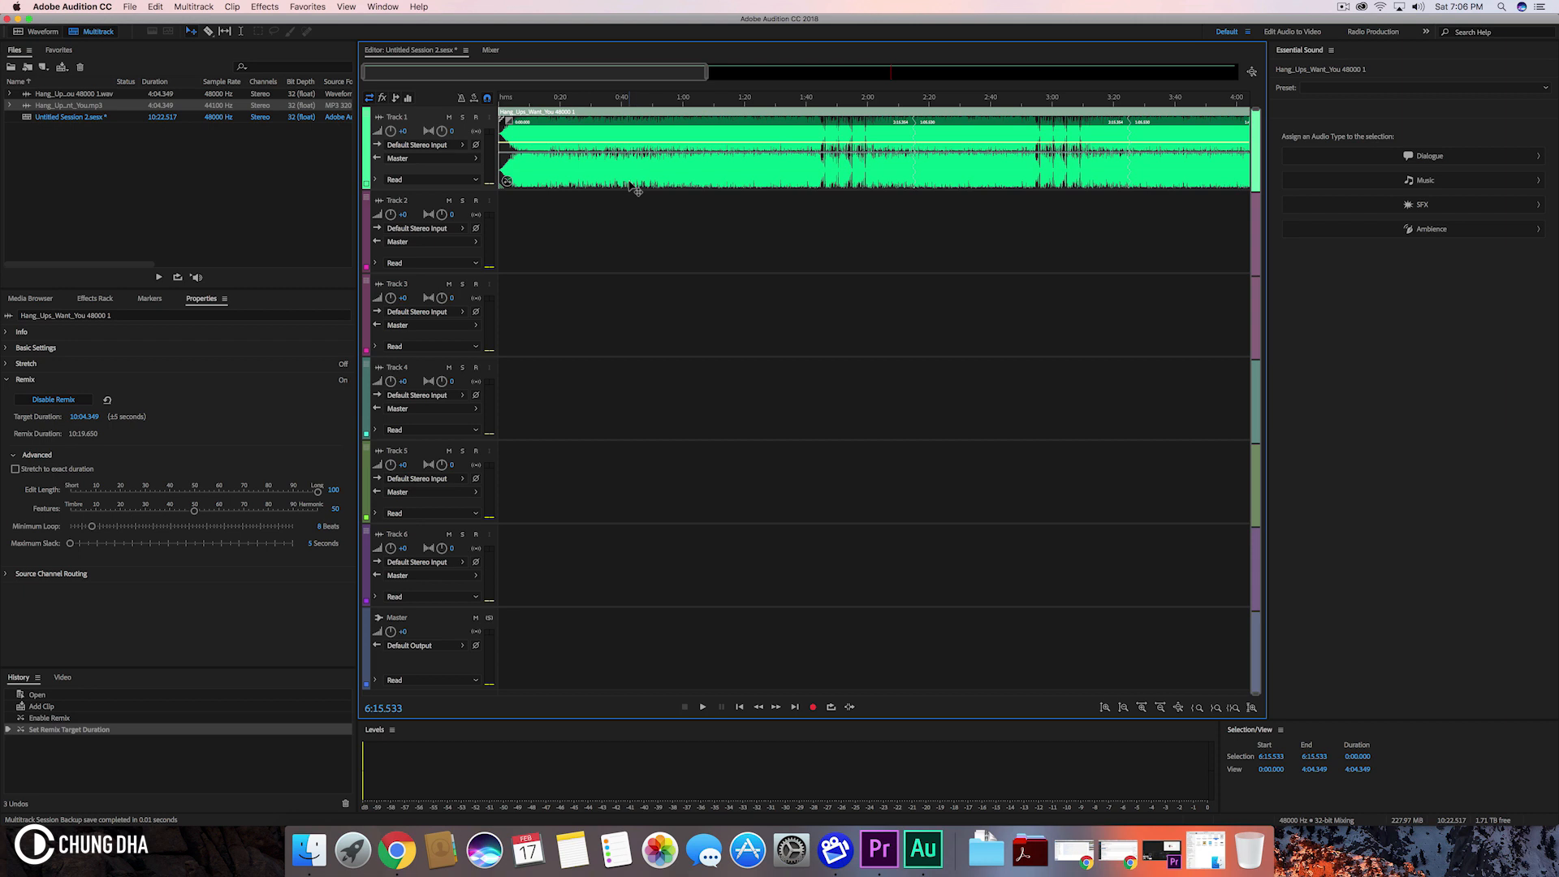
mouse_move(636, 134)
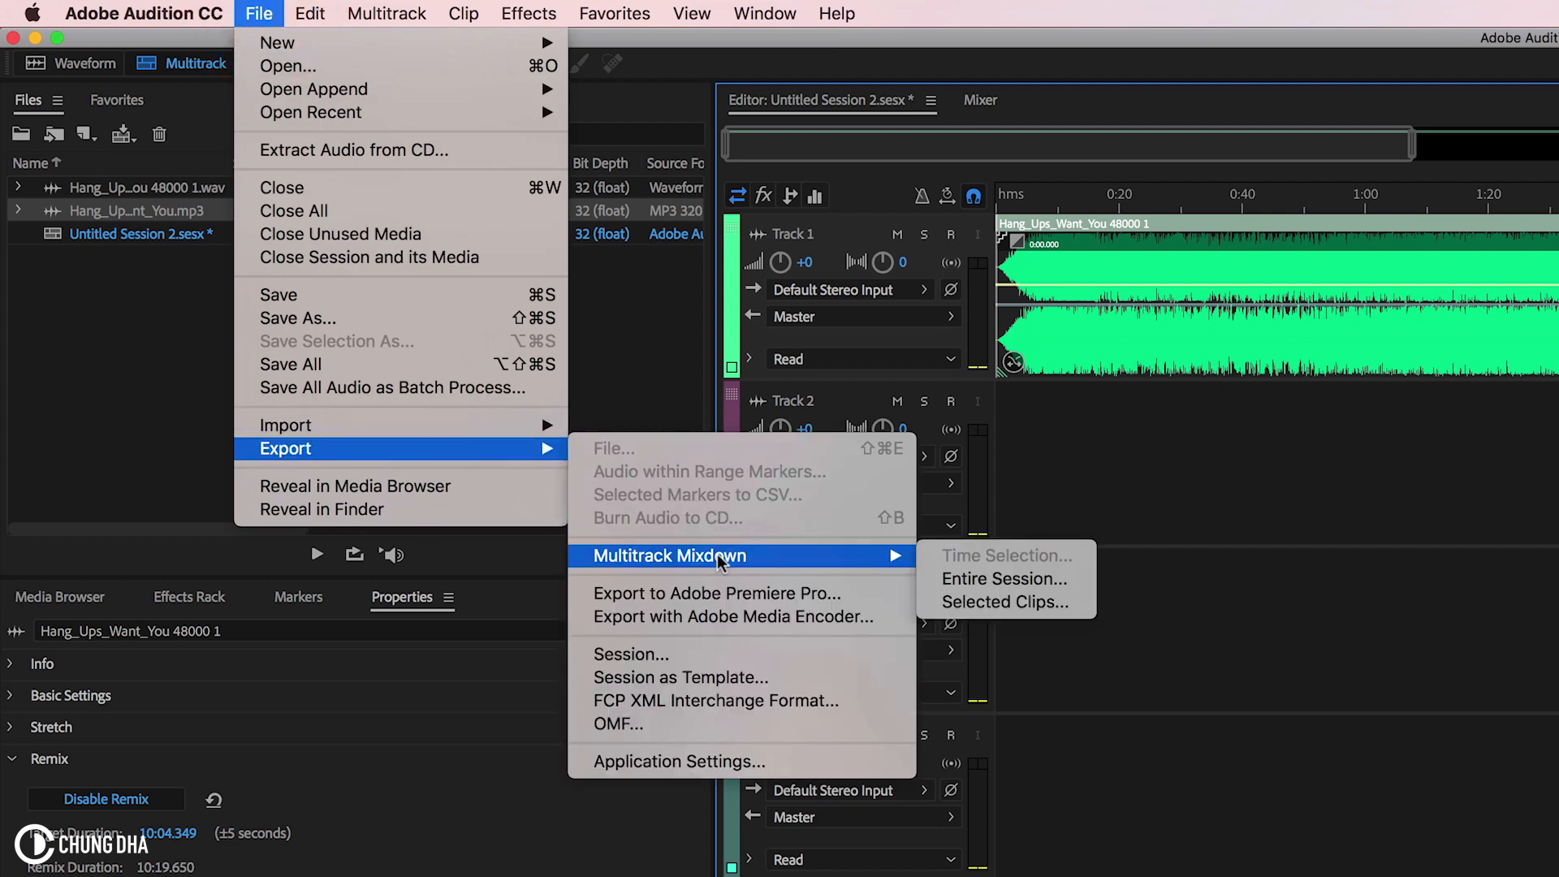
mouse_move(716, 593)
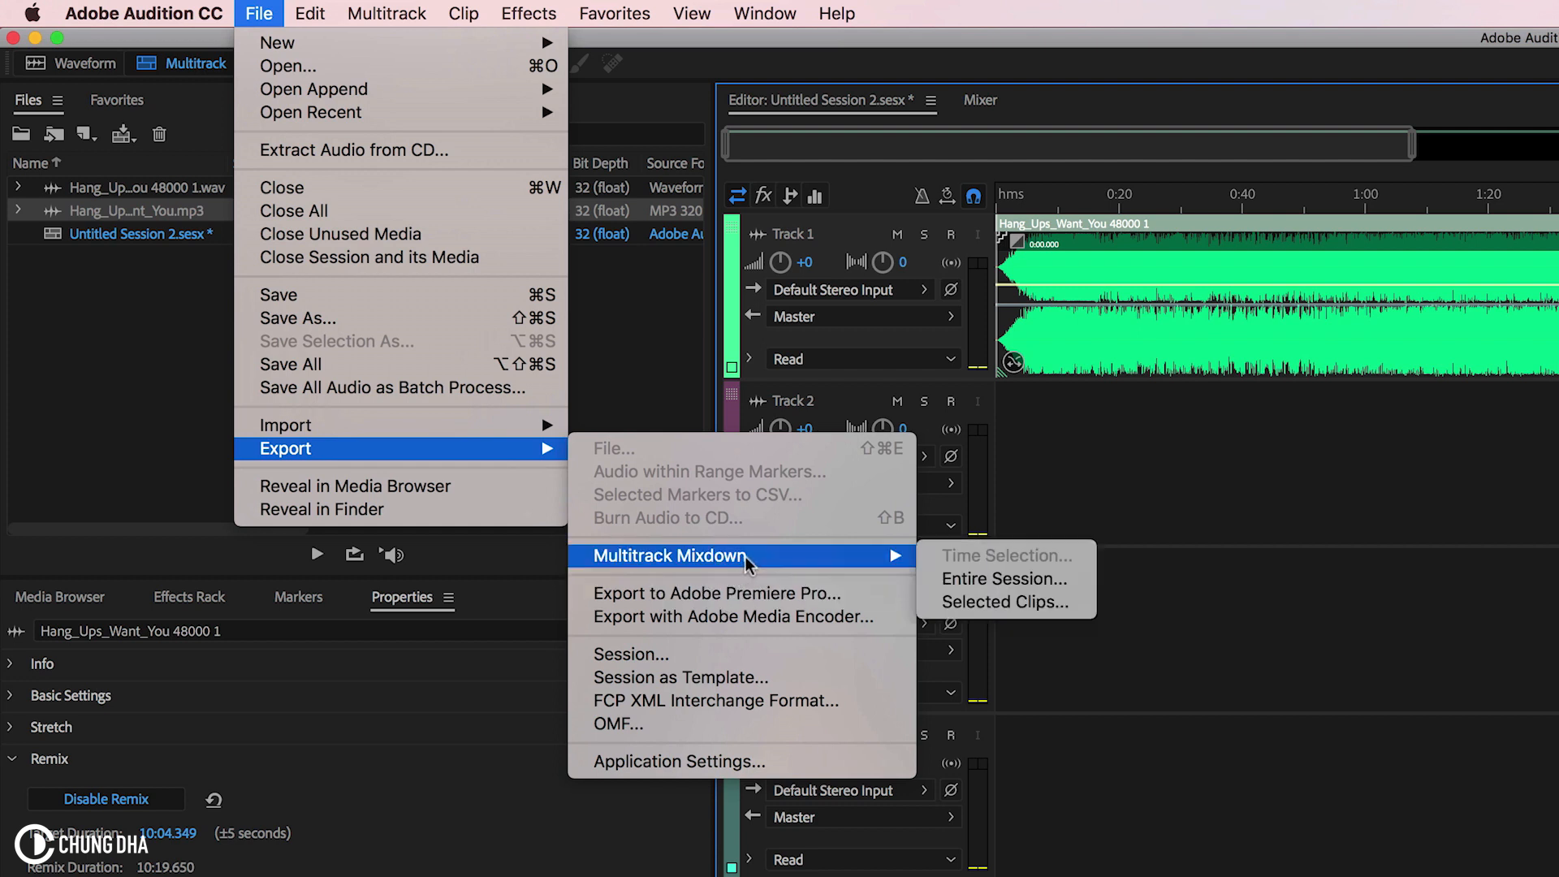
mouse_move(1004, 579)
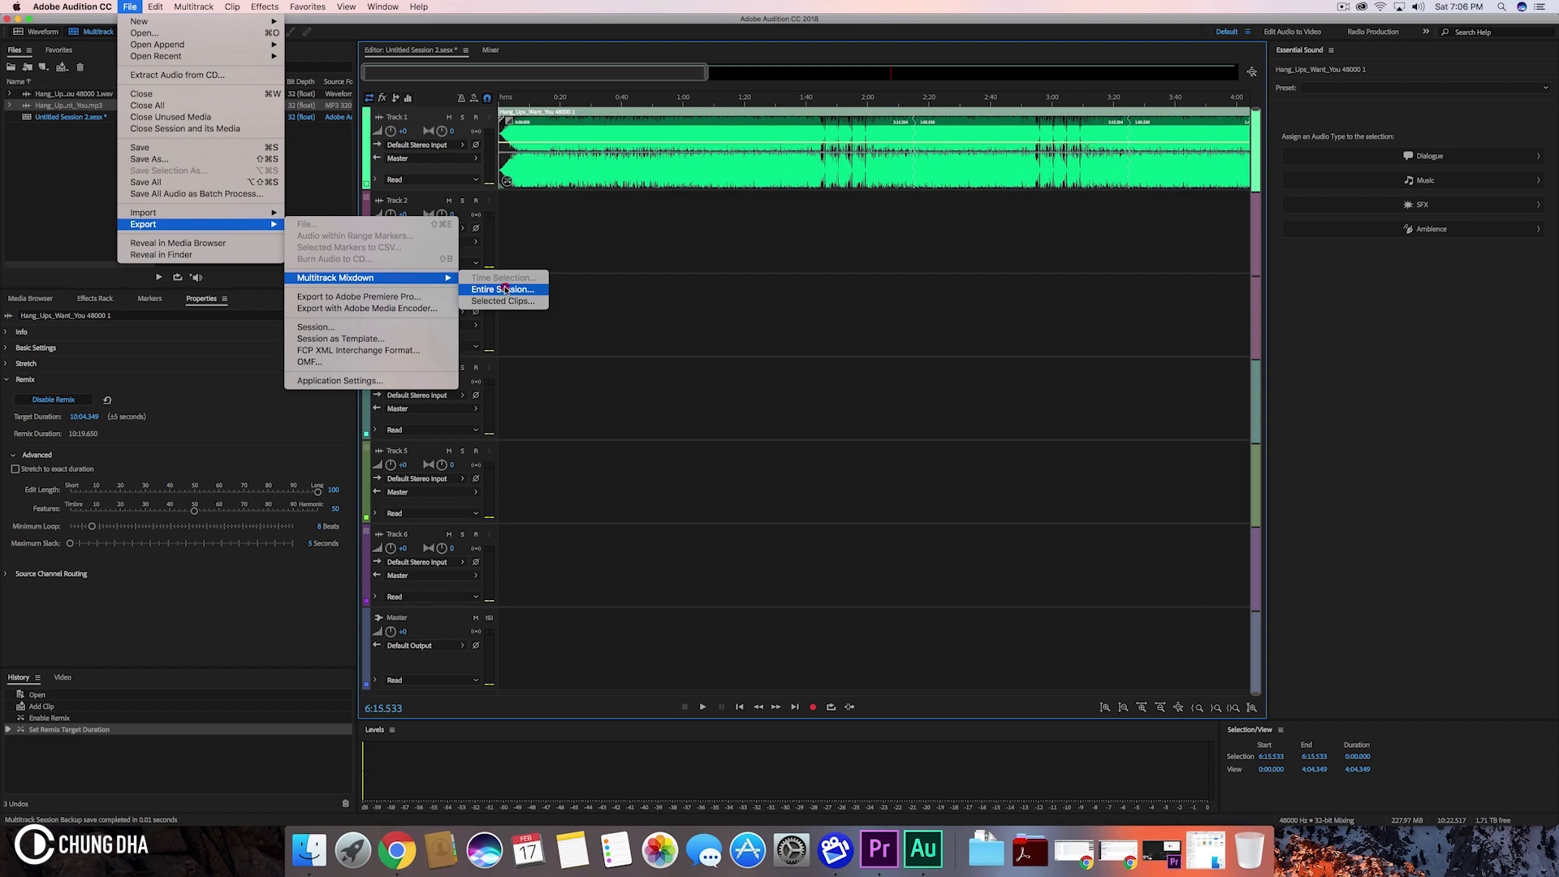
- Open the Export Multitrack Mixdown dialog for the entire session
click(501, 289)
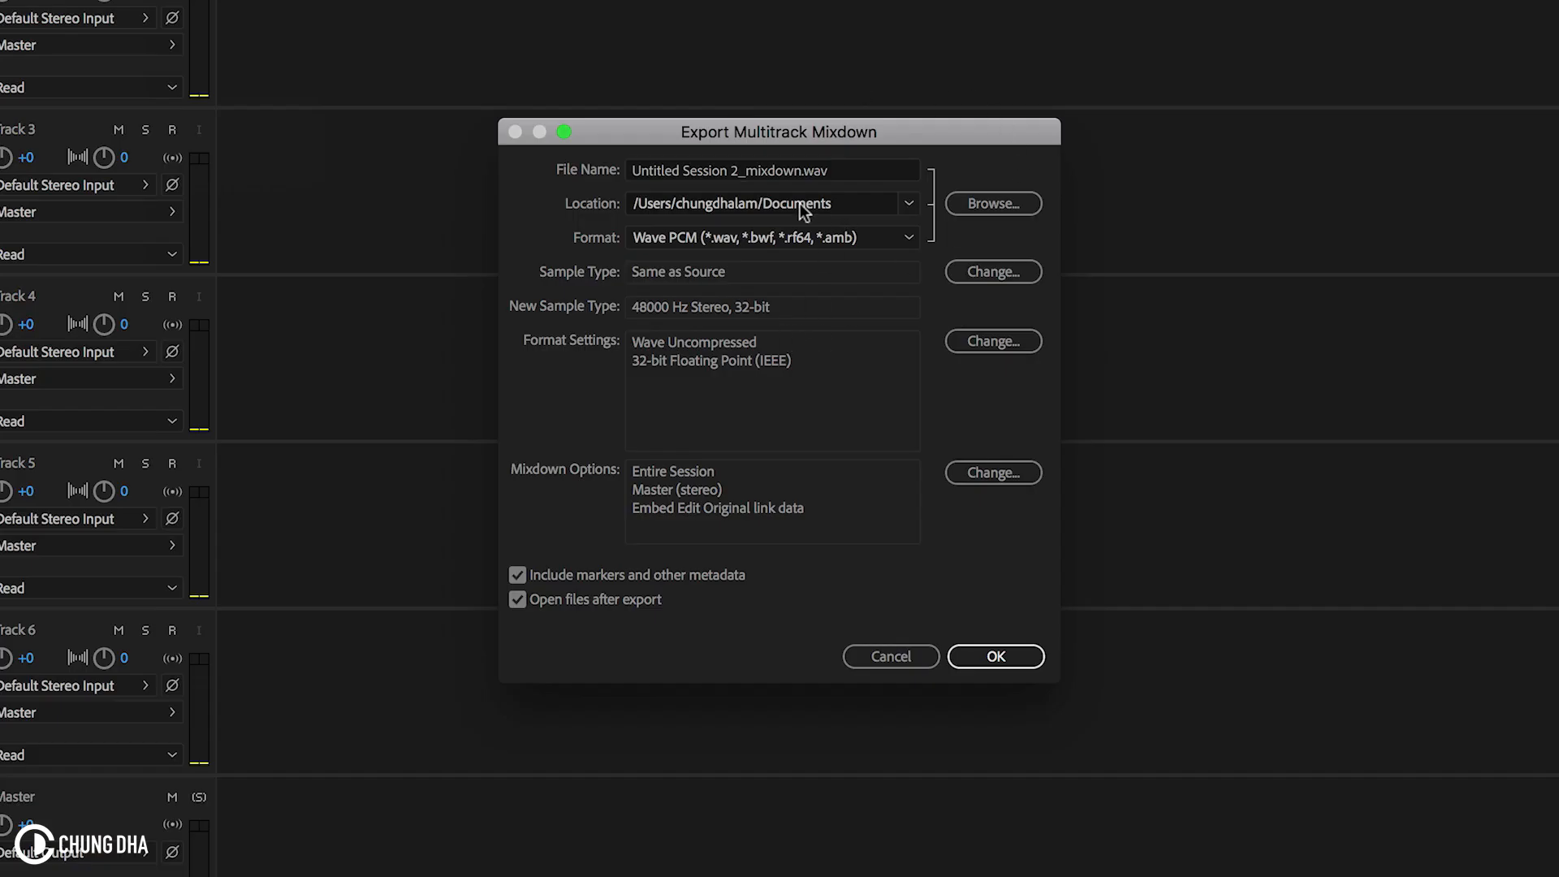
- Change the mixdown format to MP3 Audio (*.mp3) at 192 Kbps
click(772, 236)
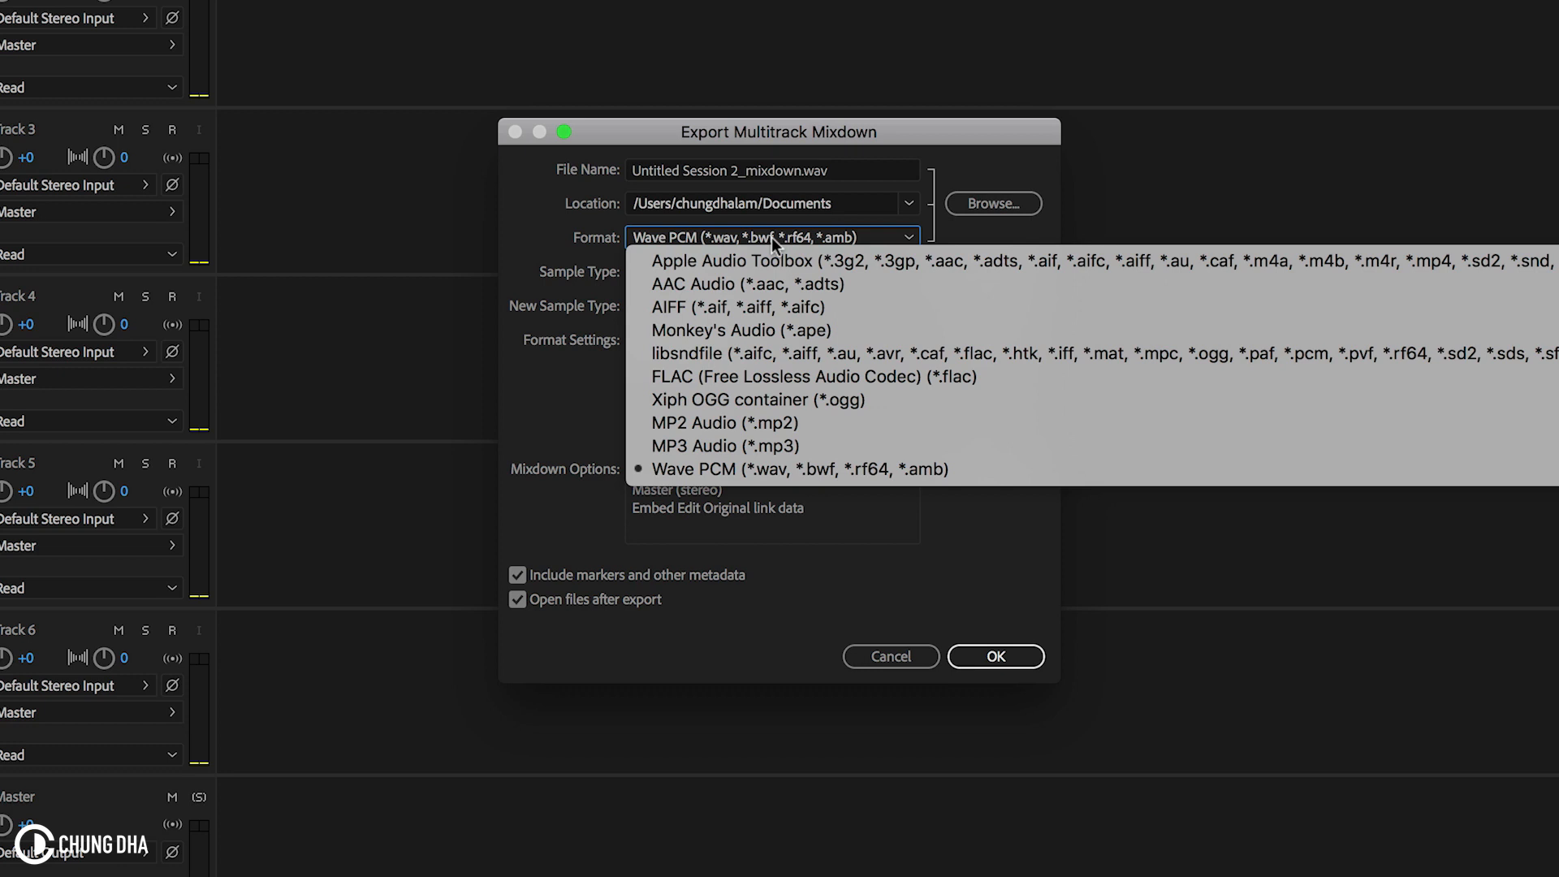
mouse_move(723, 445)
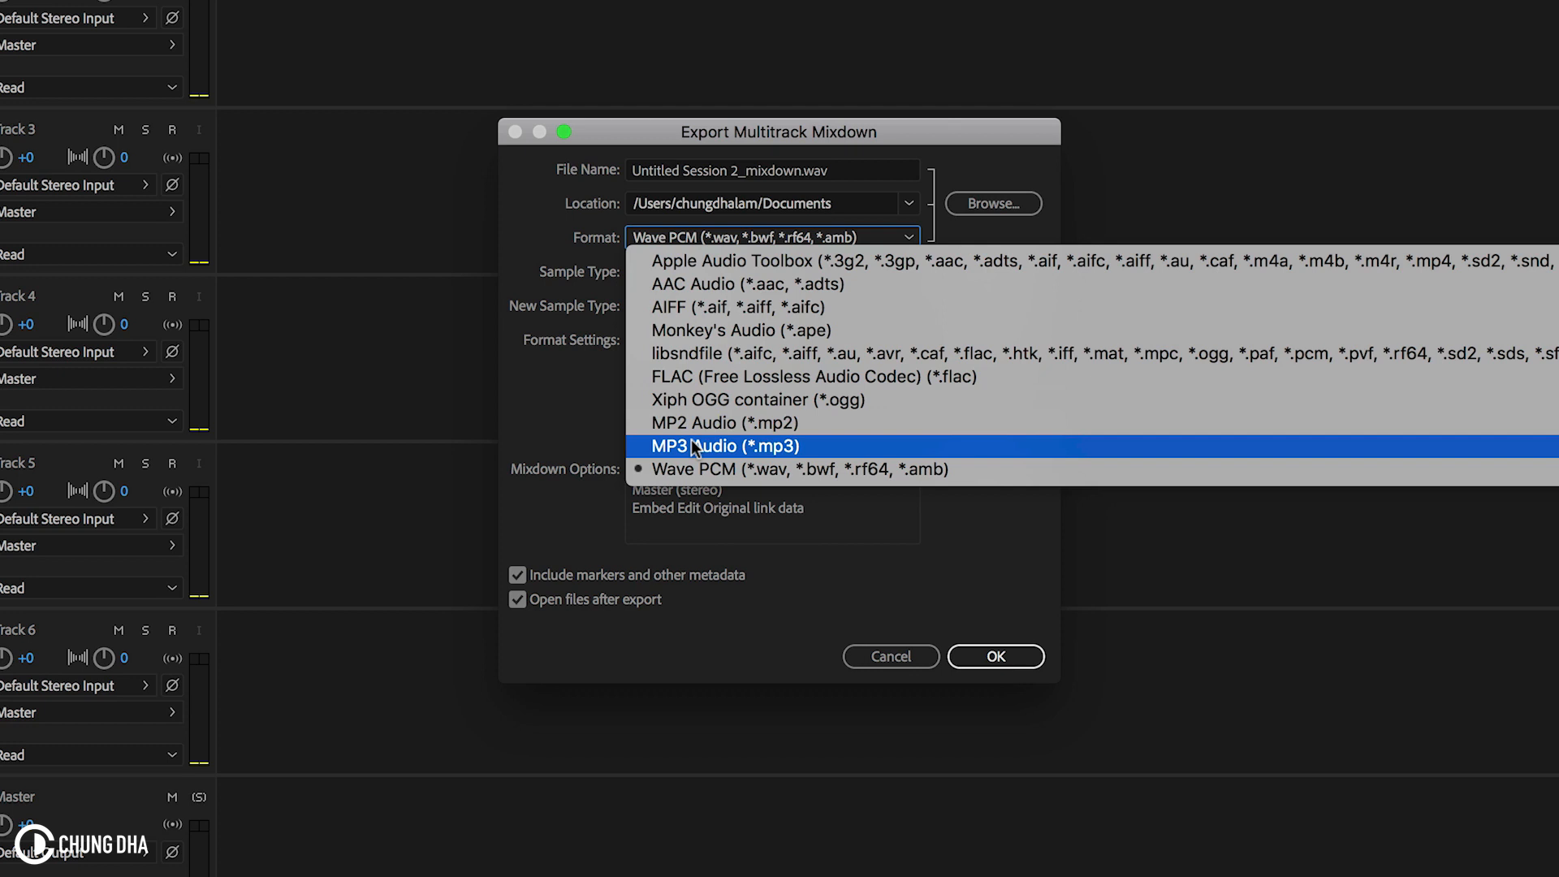
click(725, 446)
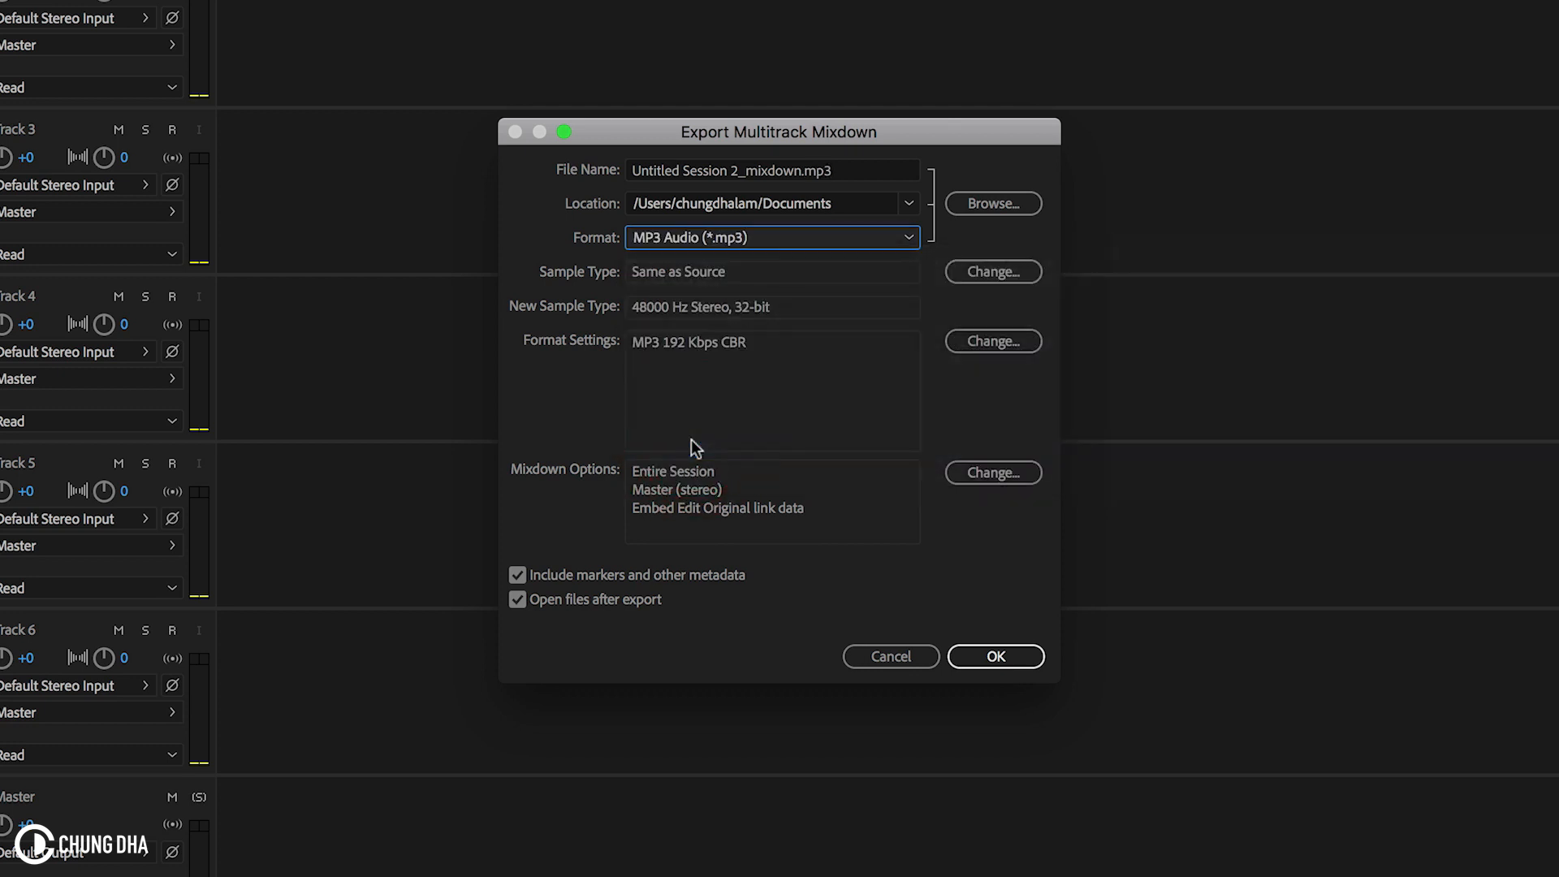
mouse_move(810, 308)
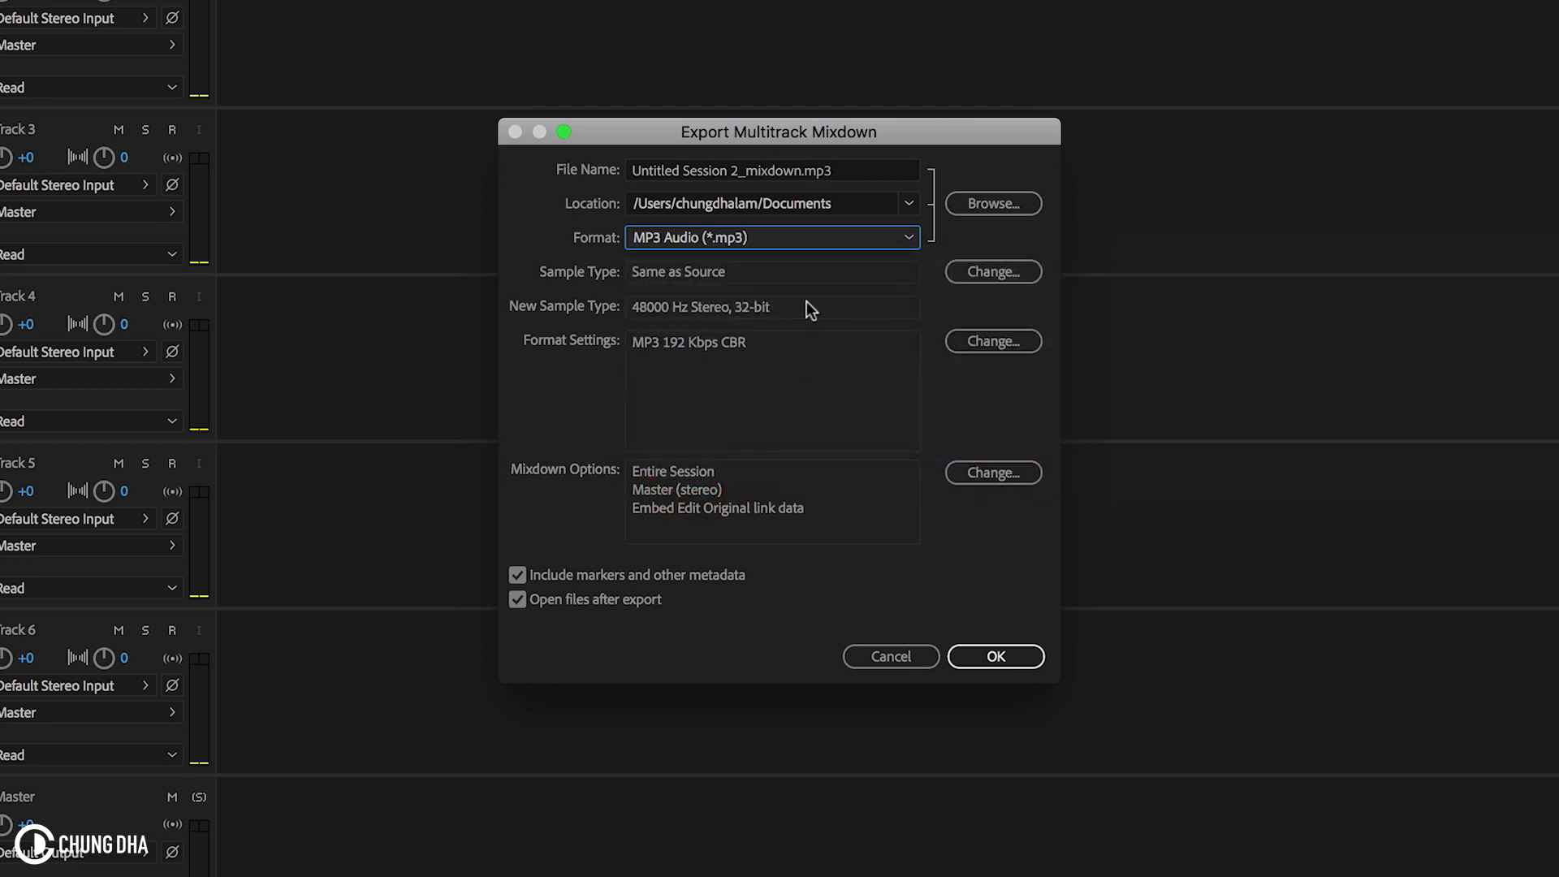
mouse_move(754, 401)
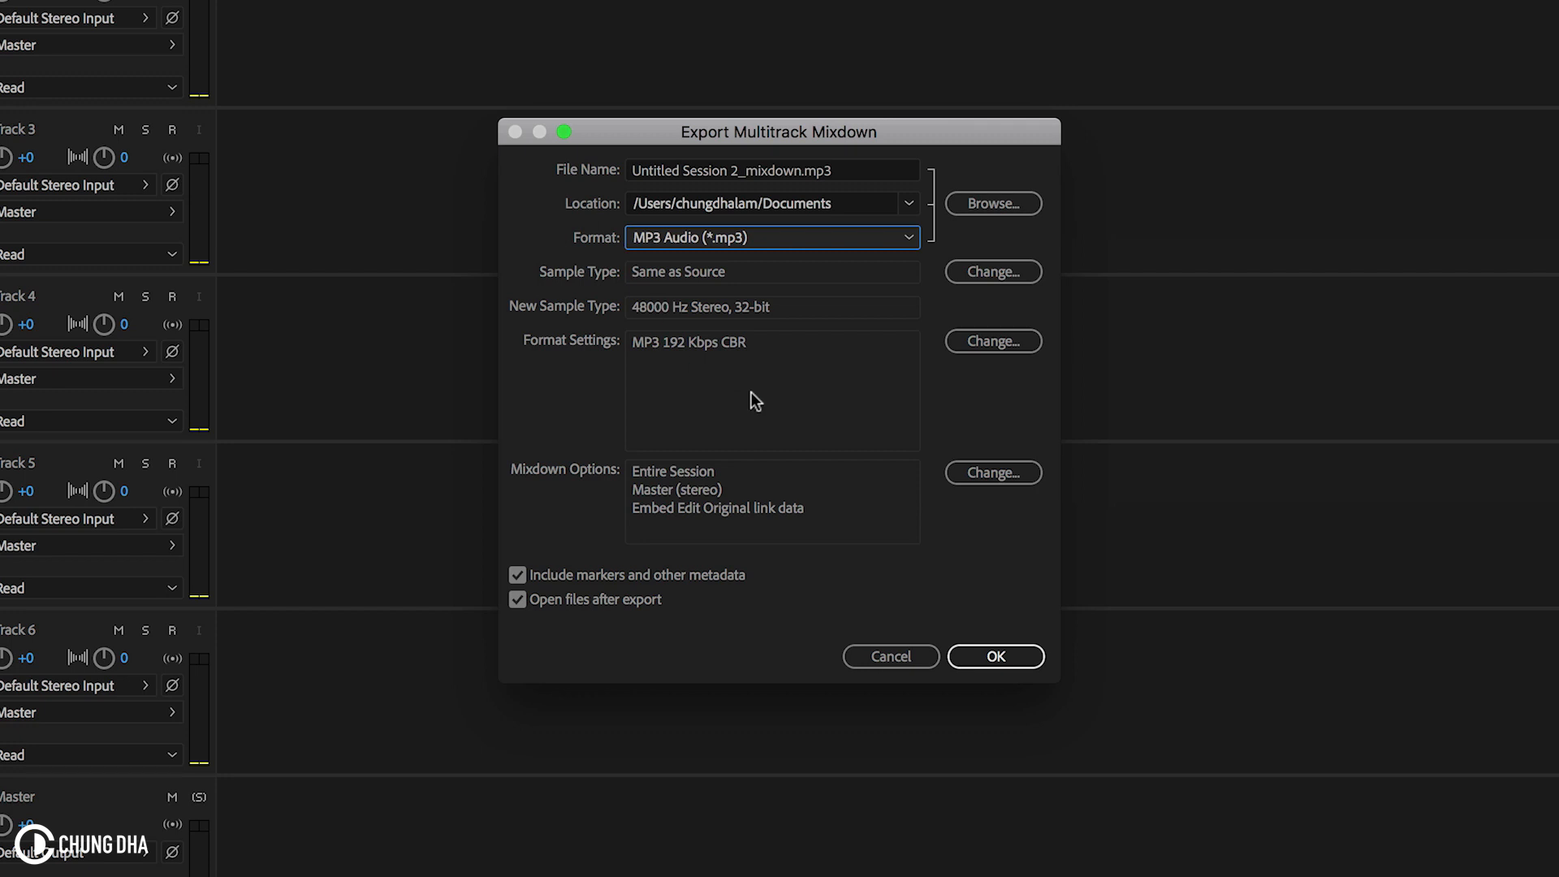
mouse_move(991, 534)
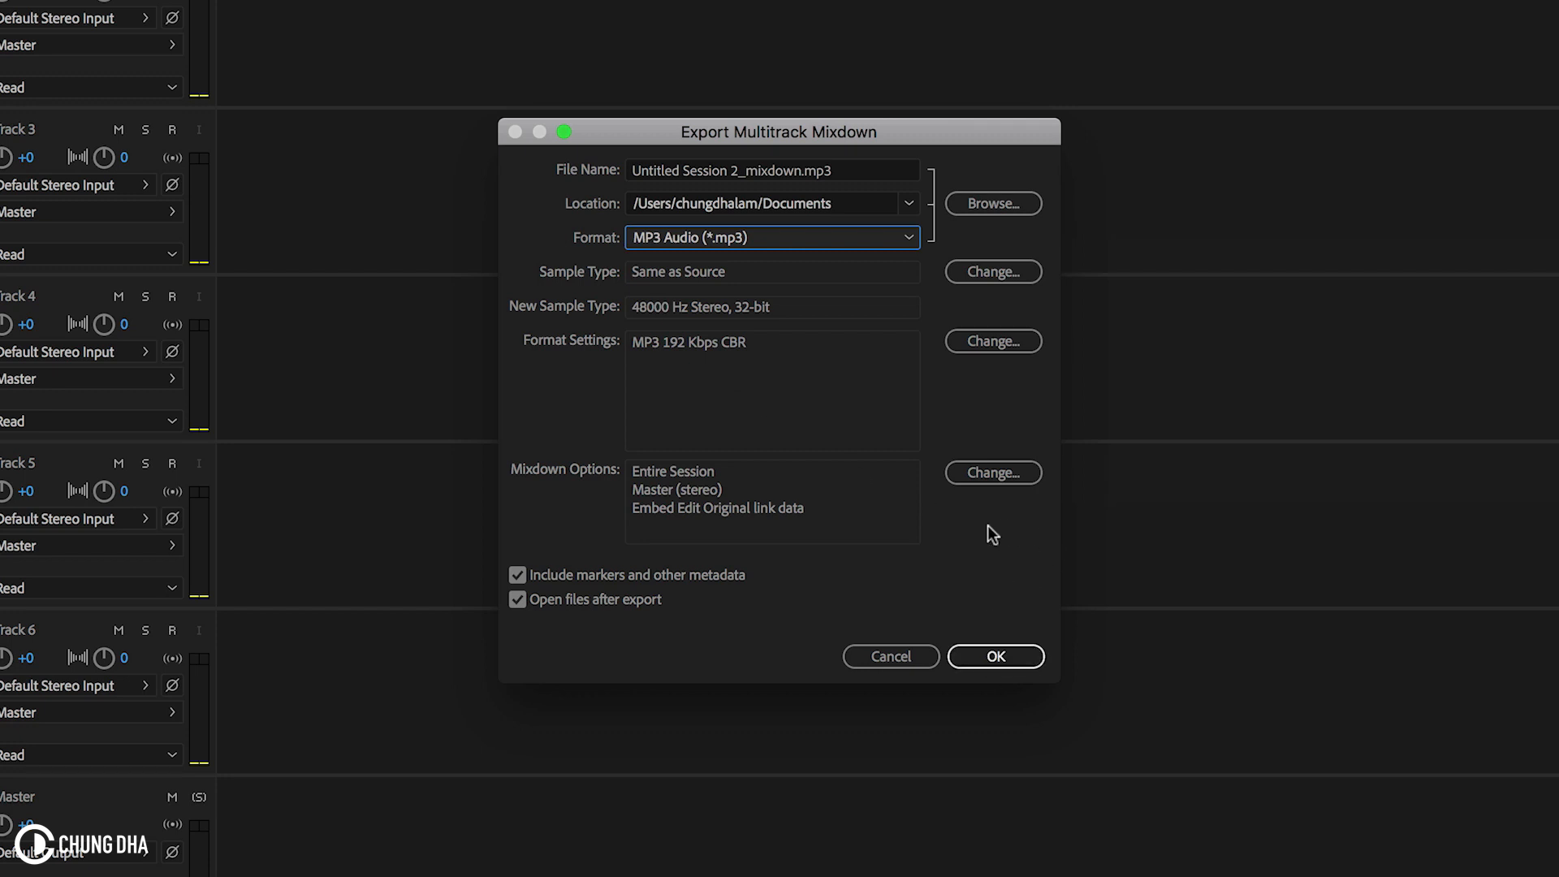
click(991, 203)
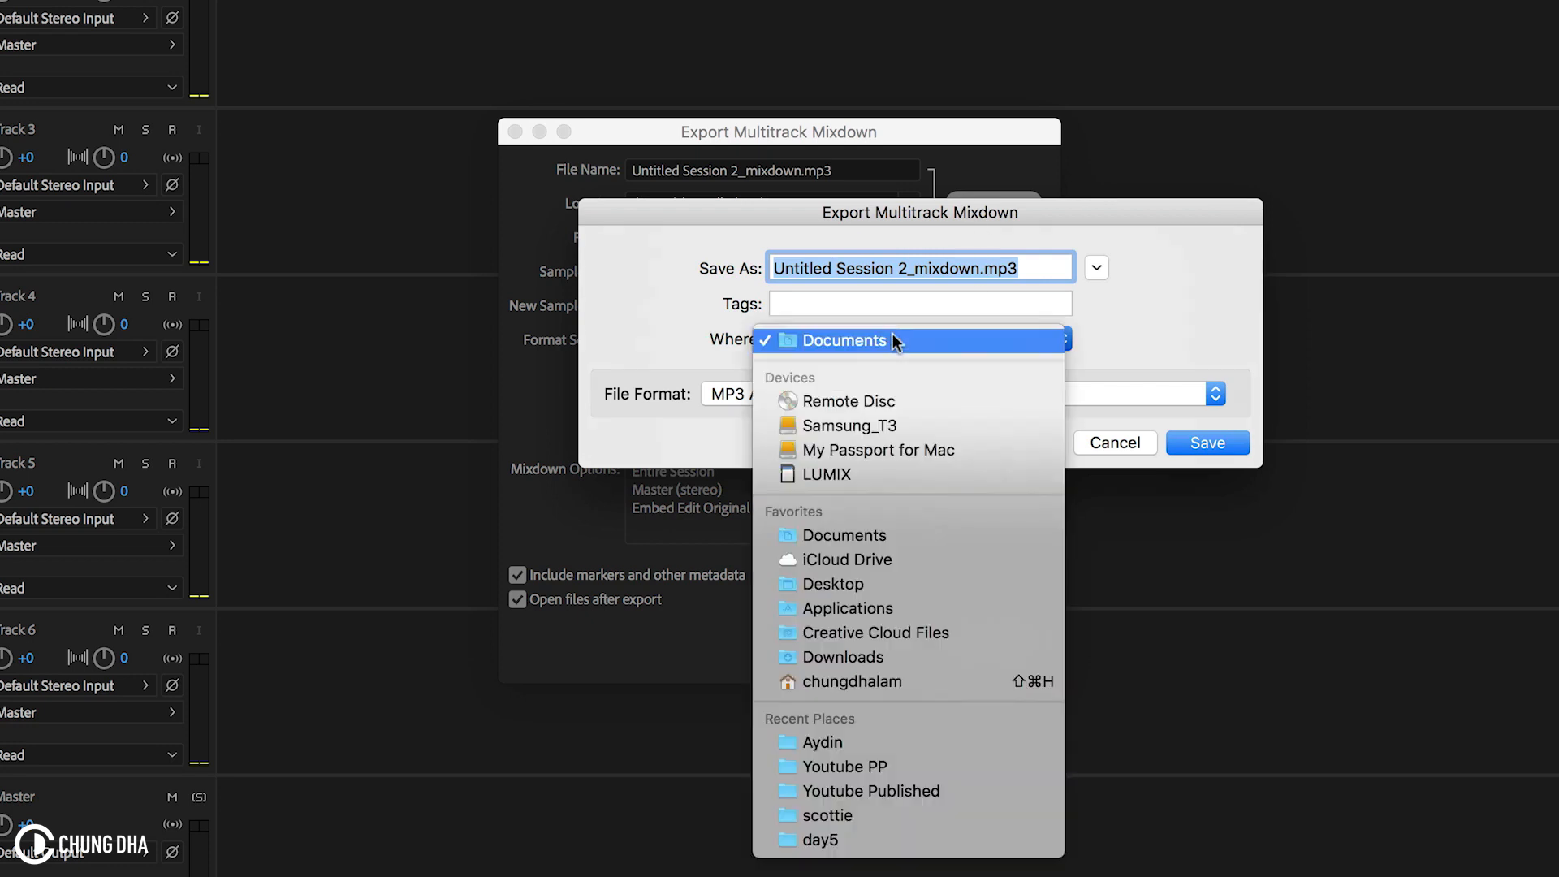
mouse_move(796, 376)
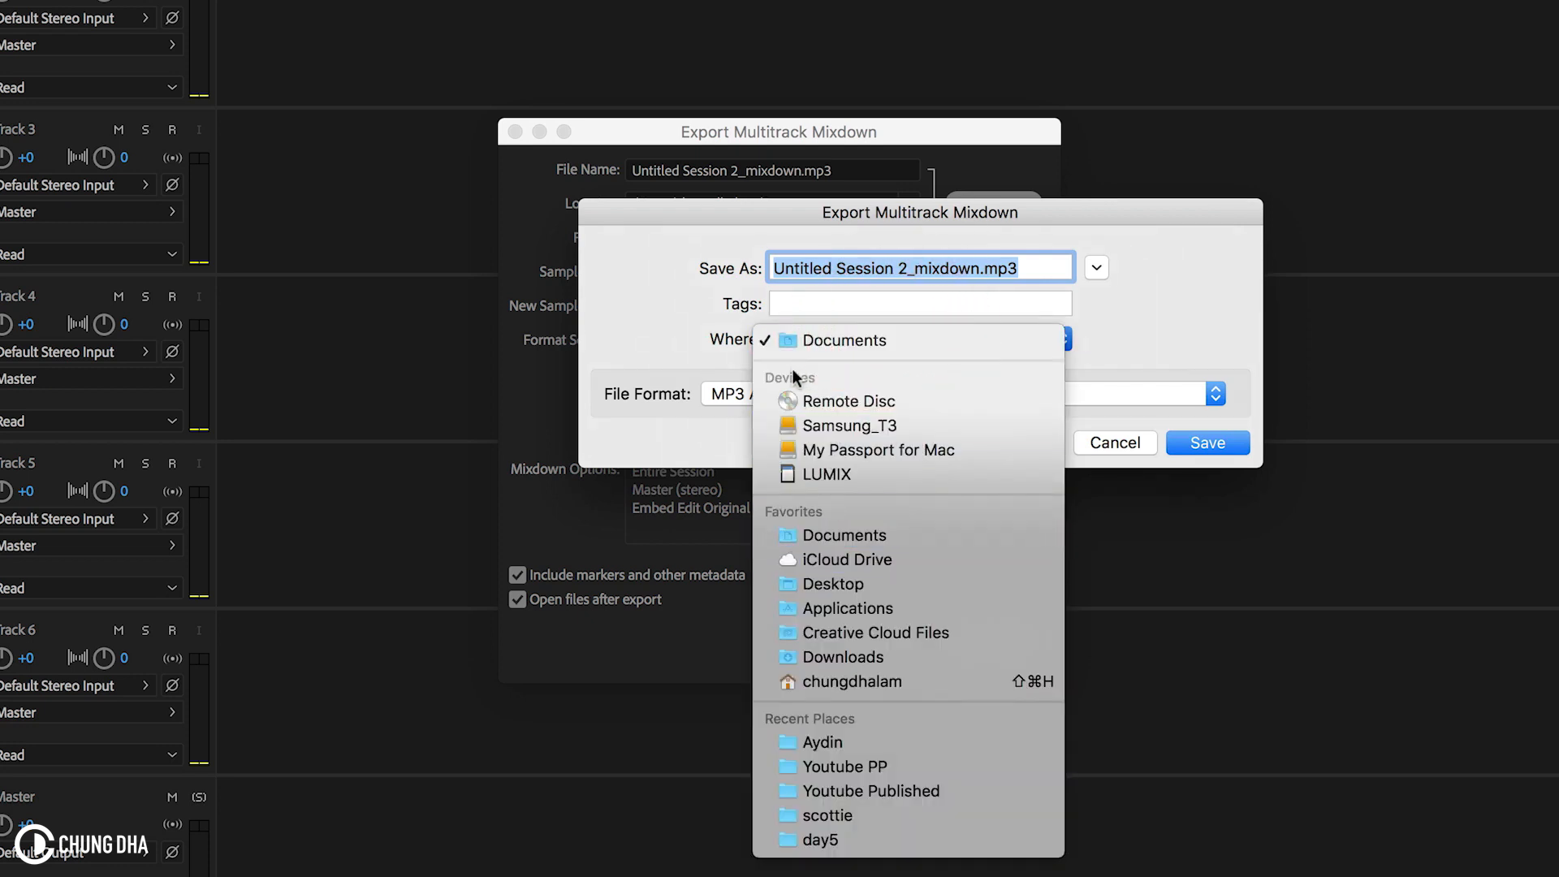
- Export the mixdown as Hang_UP_mixdown.mp3 into the Desktop's ChungDhaYT folder
click(831, 584)
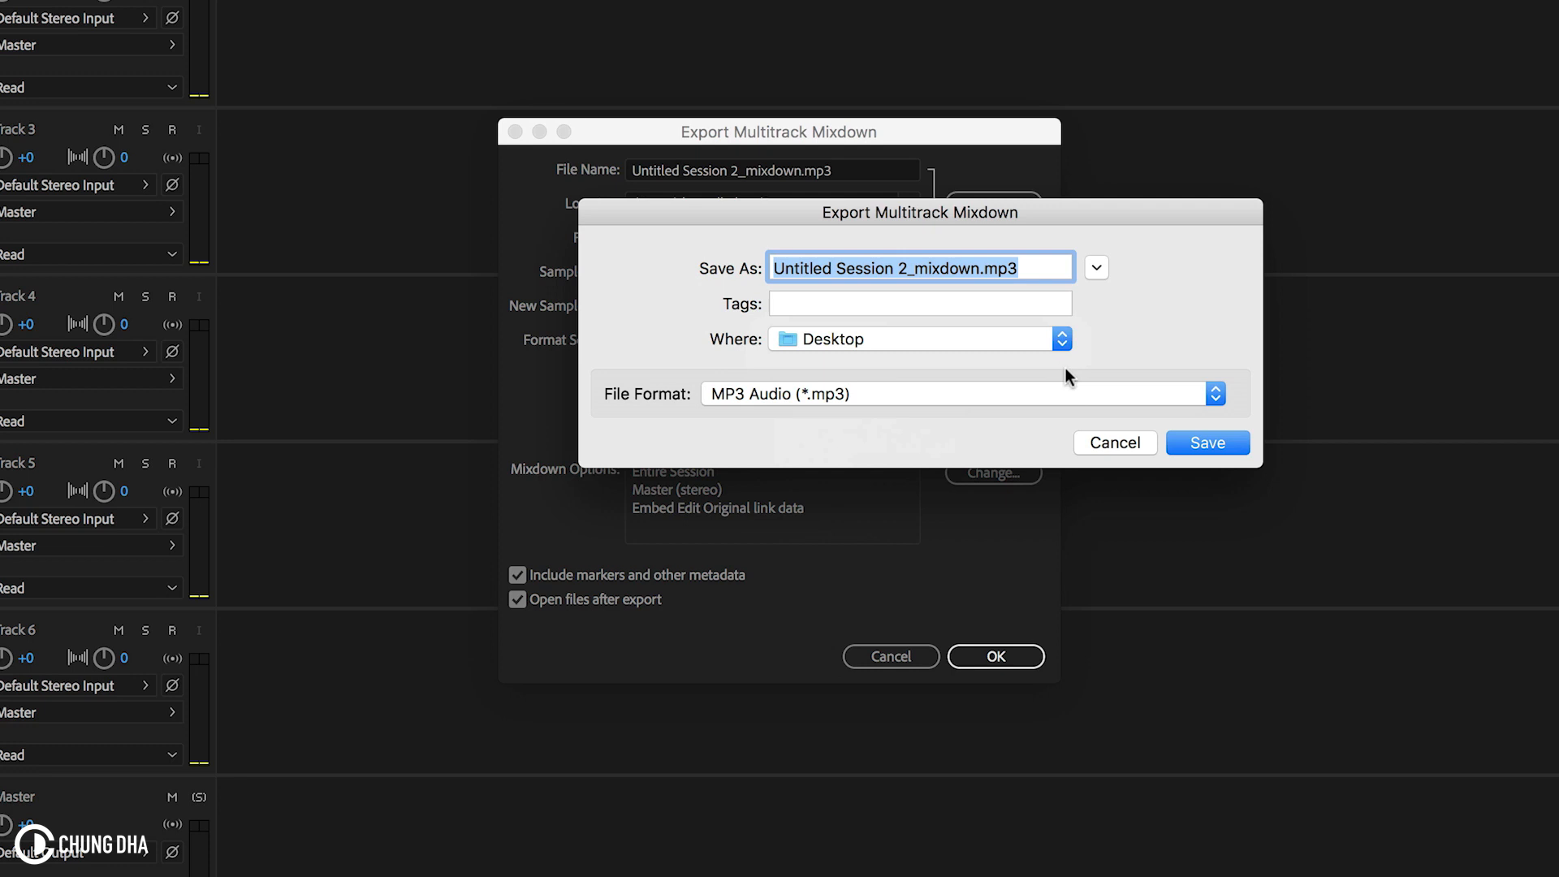
click(1094, 266)
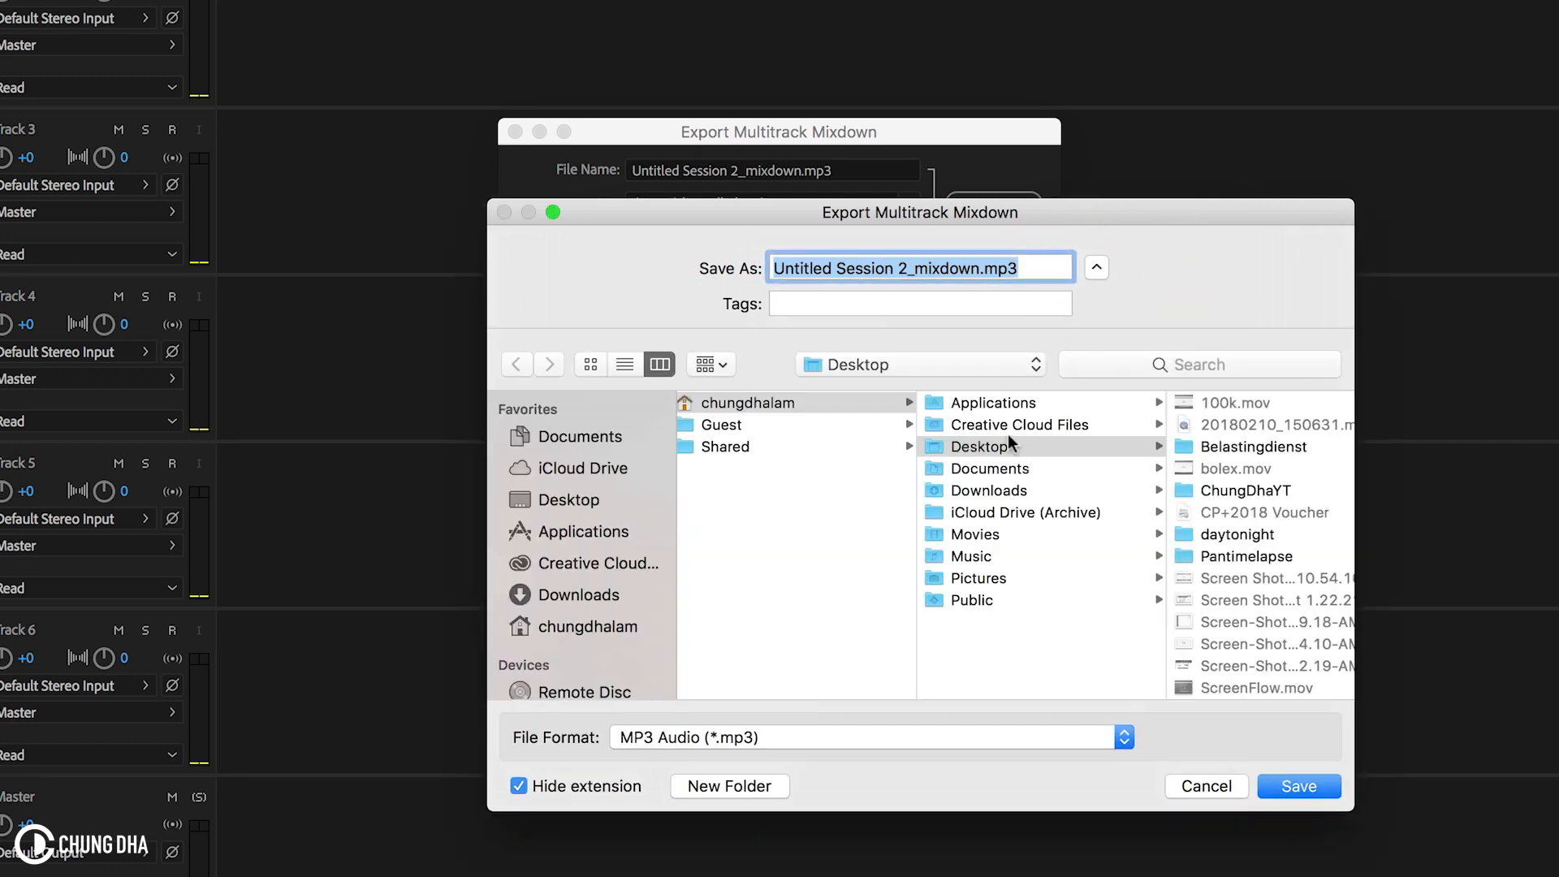
mouse_move(1185, 444)
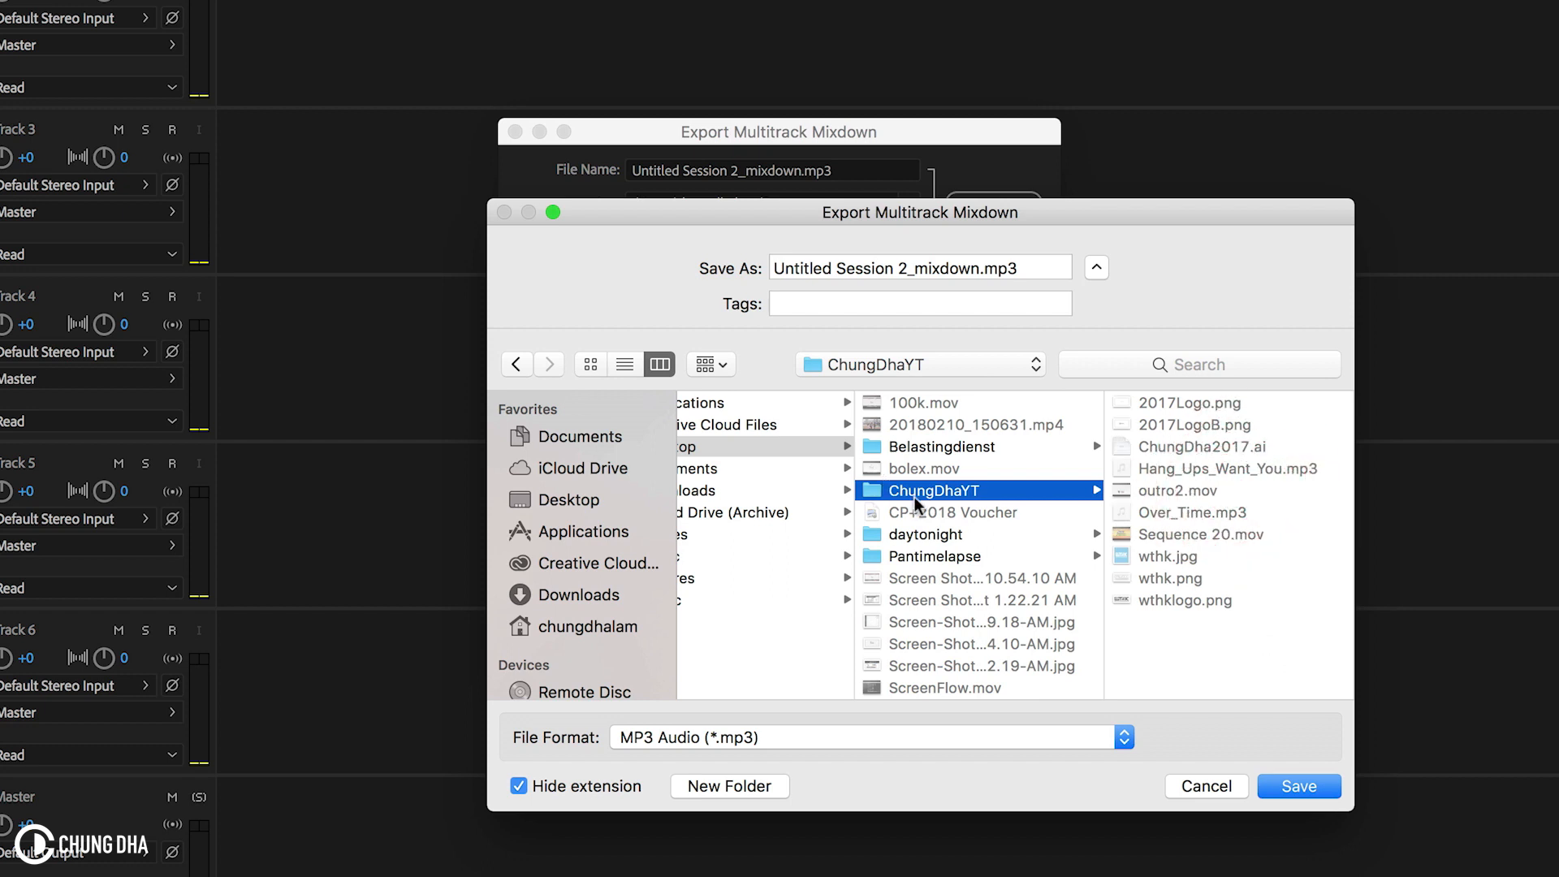
mouse_move(1198, 641)
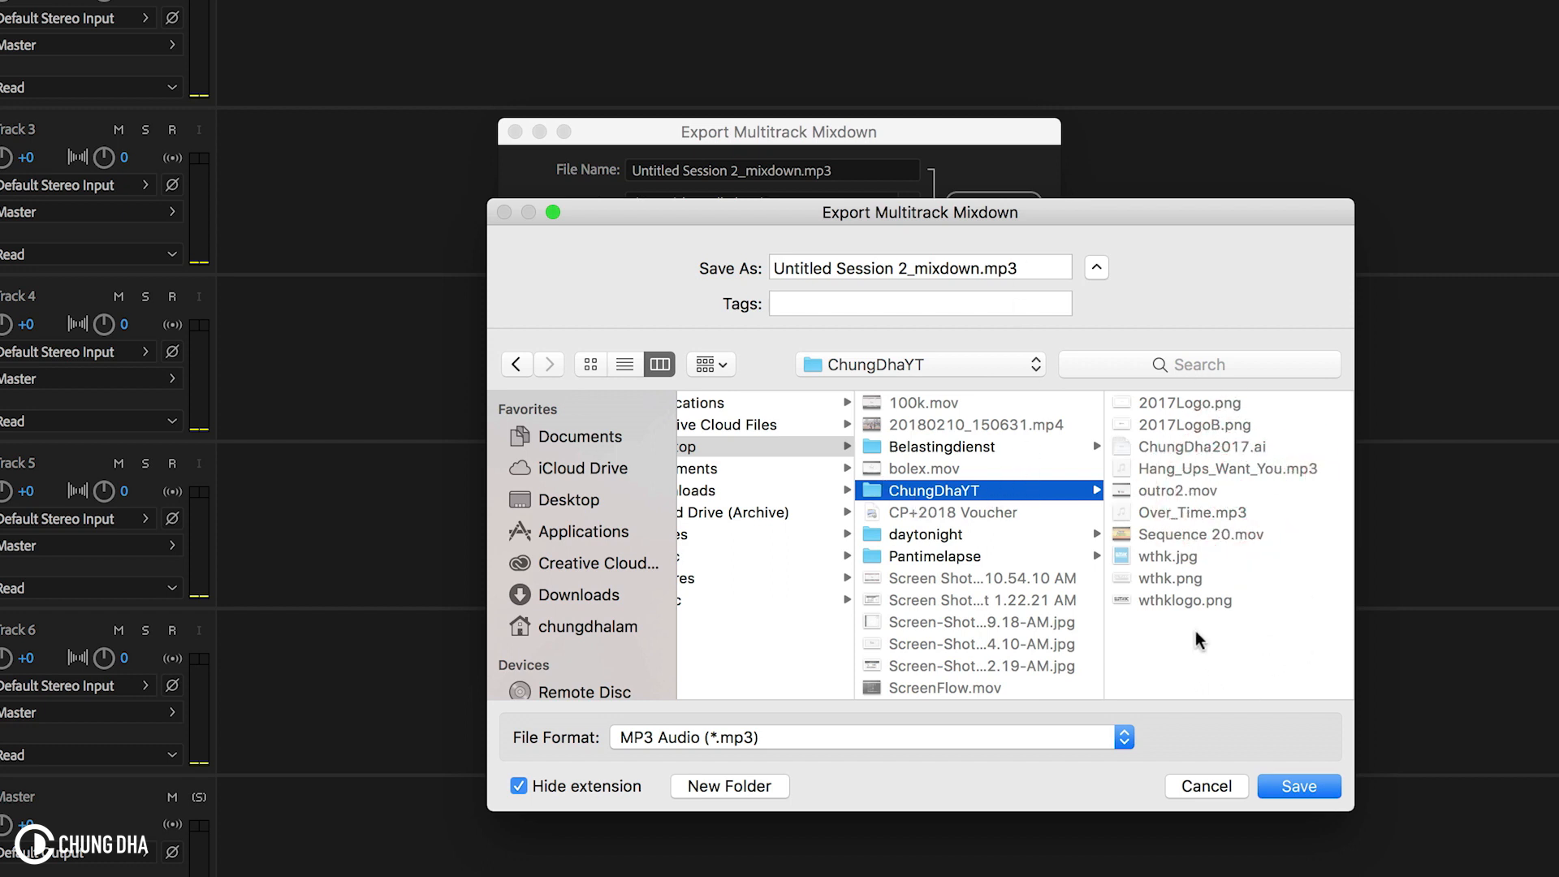
mouse_move(1106, 360)
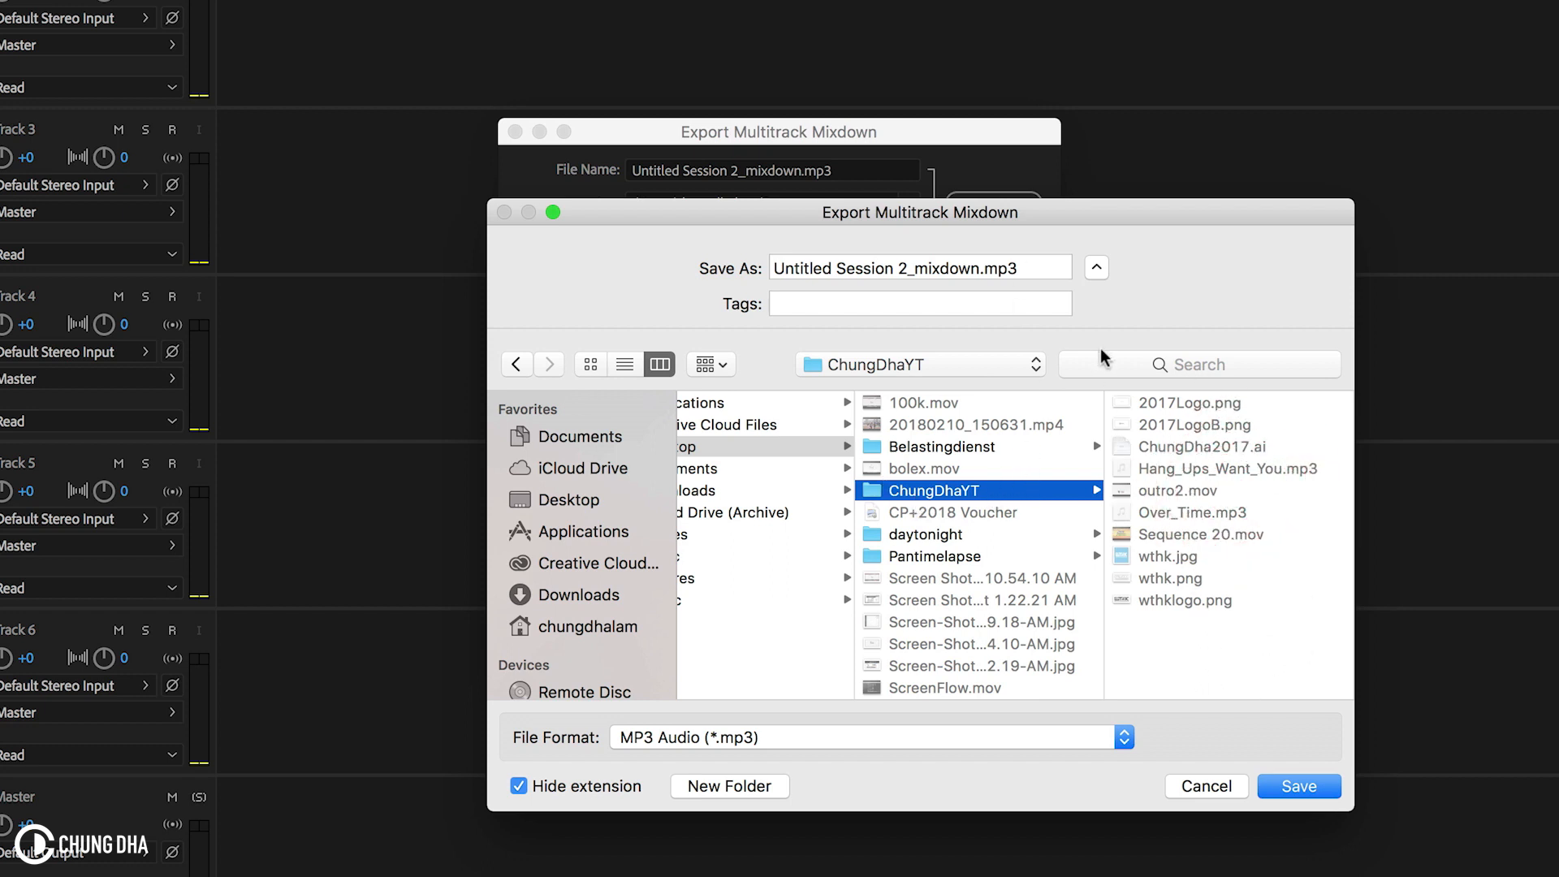
mouse_move(1221, 664)
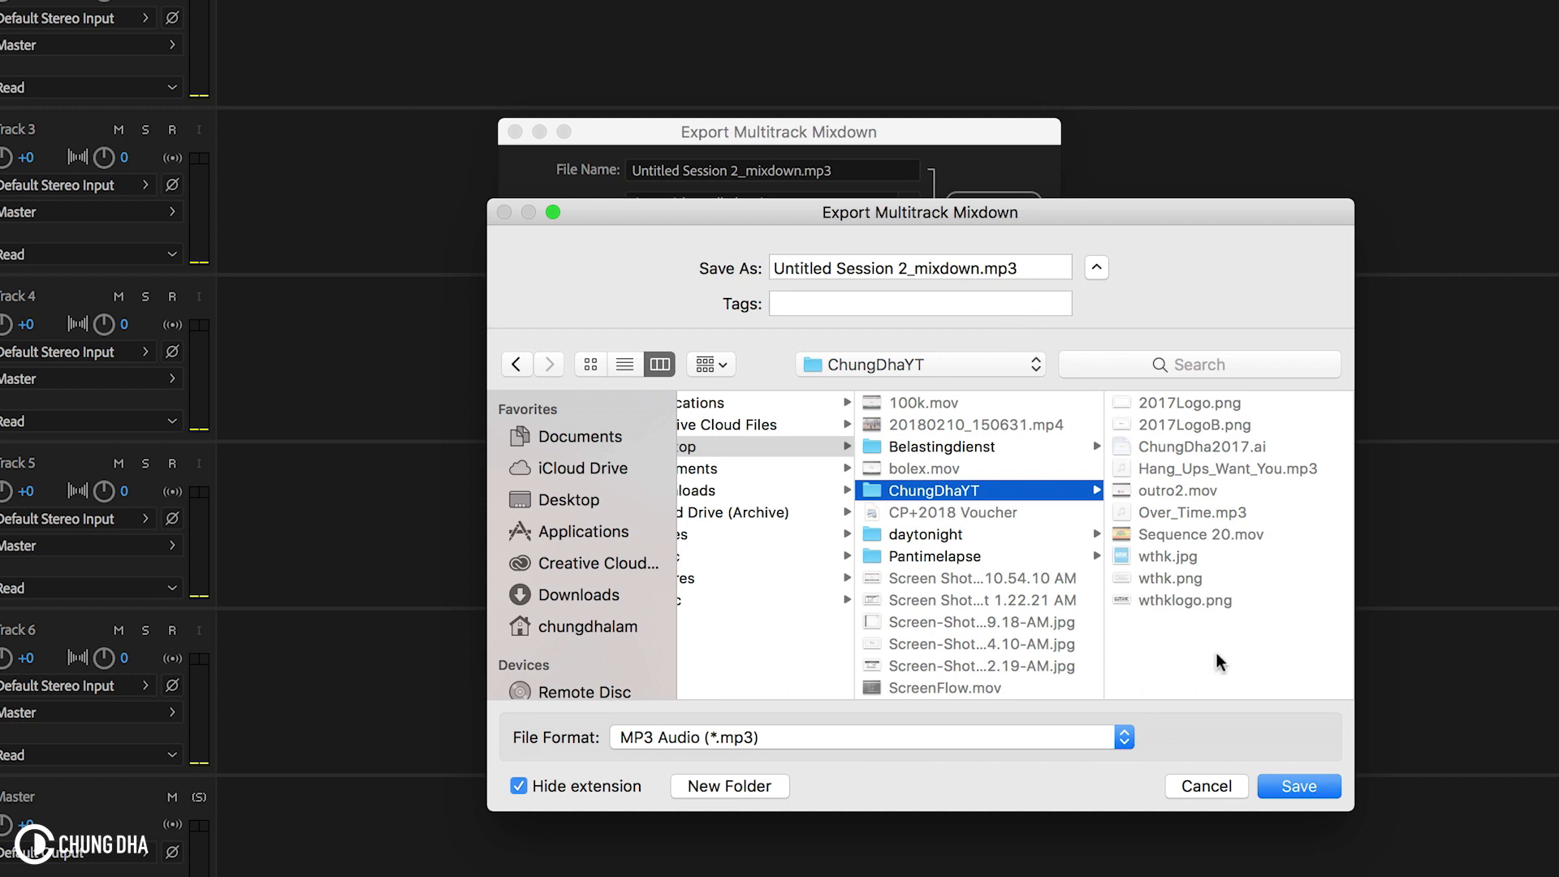
mouse_move(1027, 389)
text(Hang)
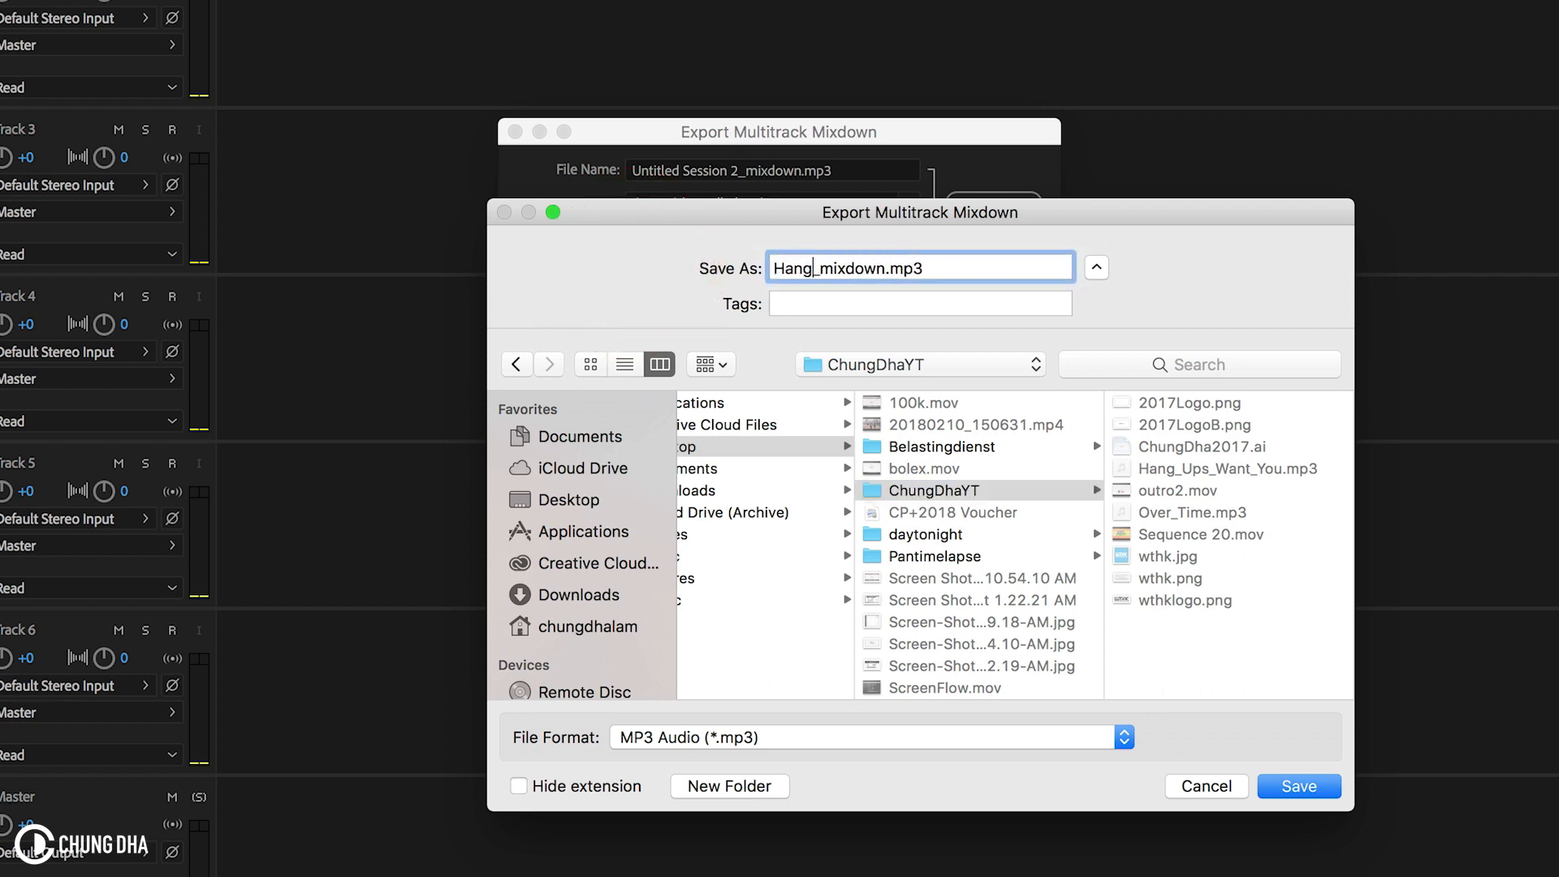
text(_UP)
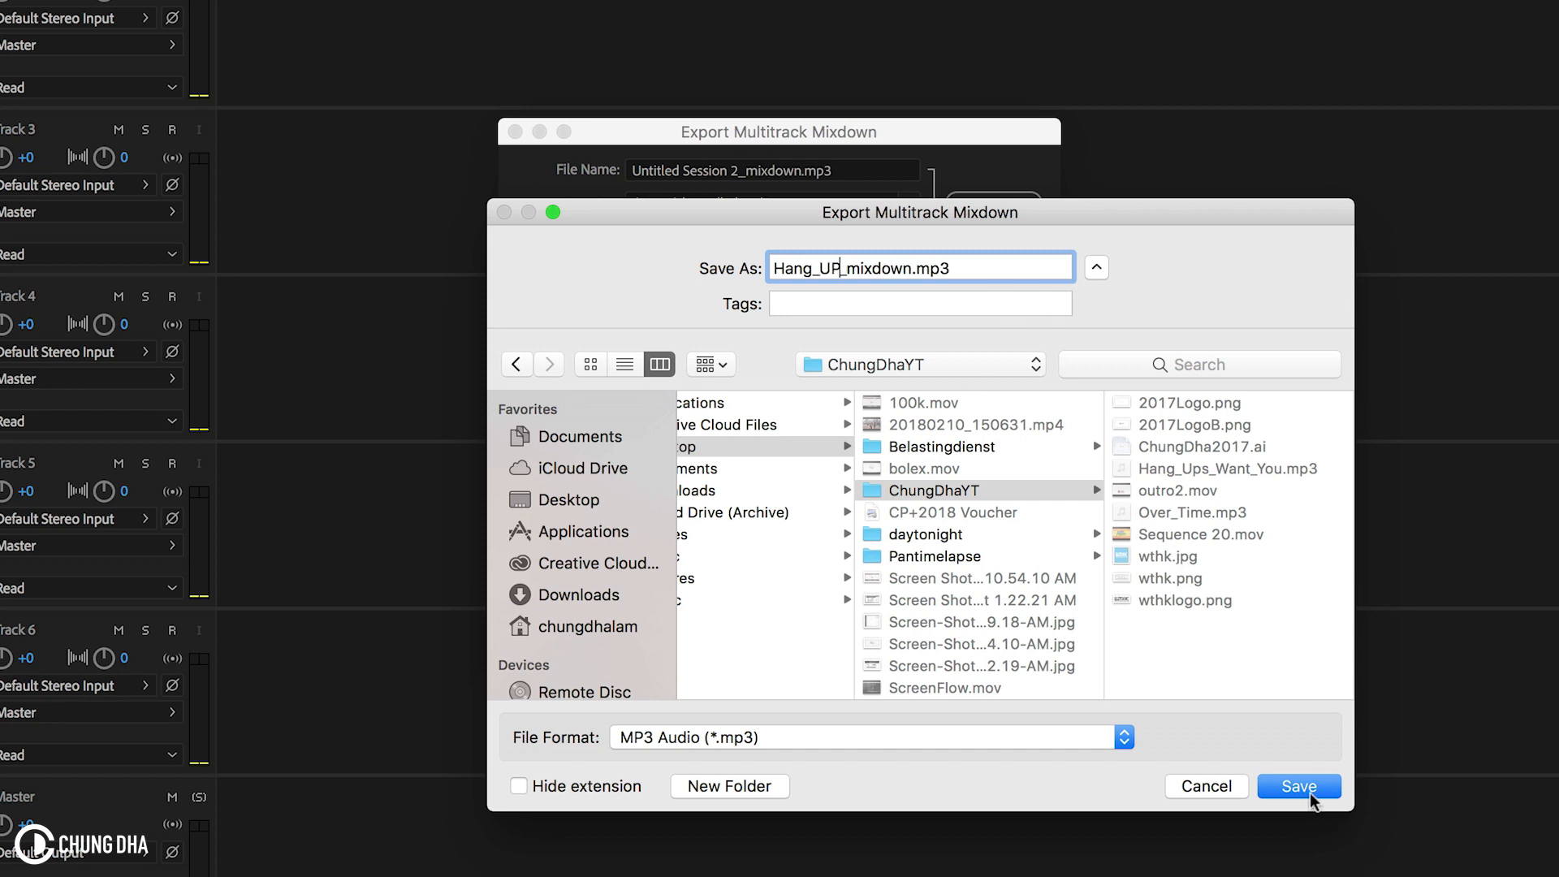
click(1298, 785)
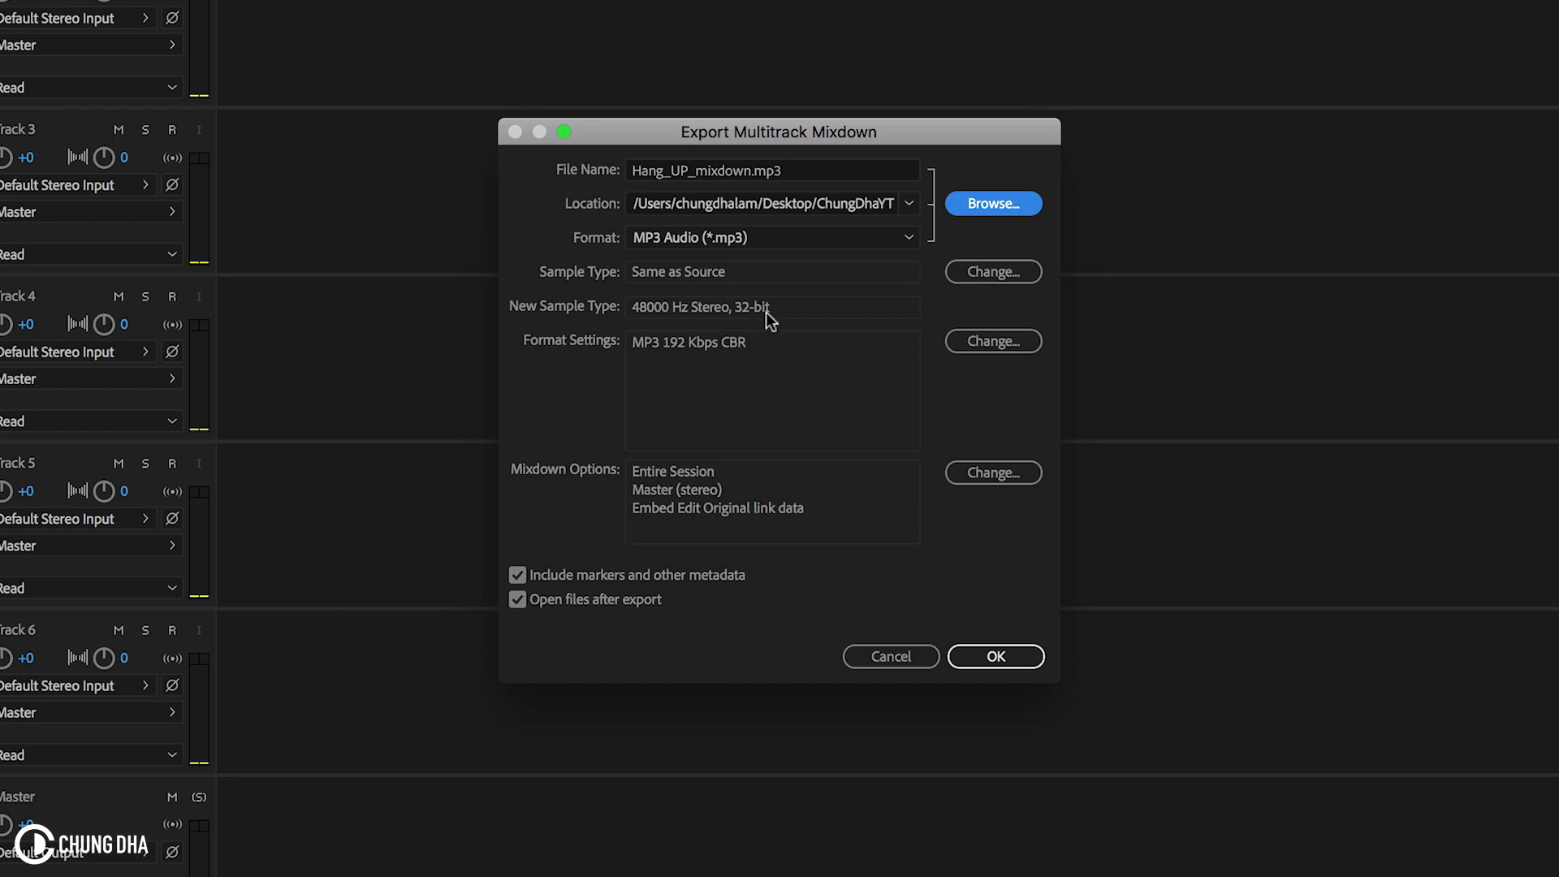
click(994, 655)
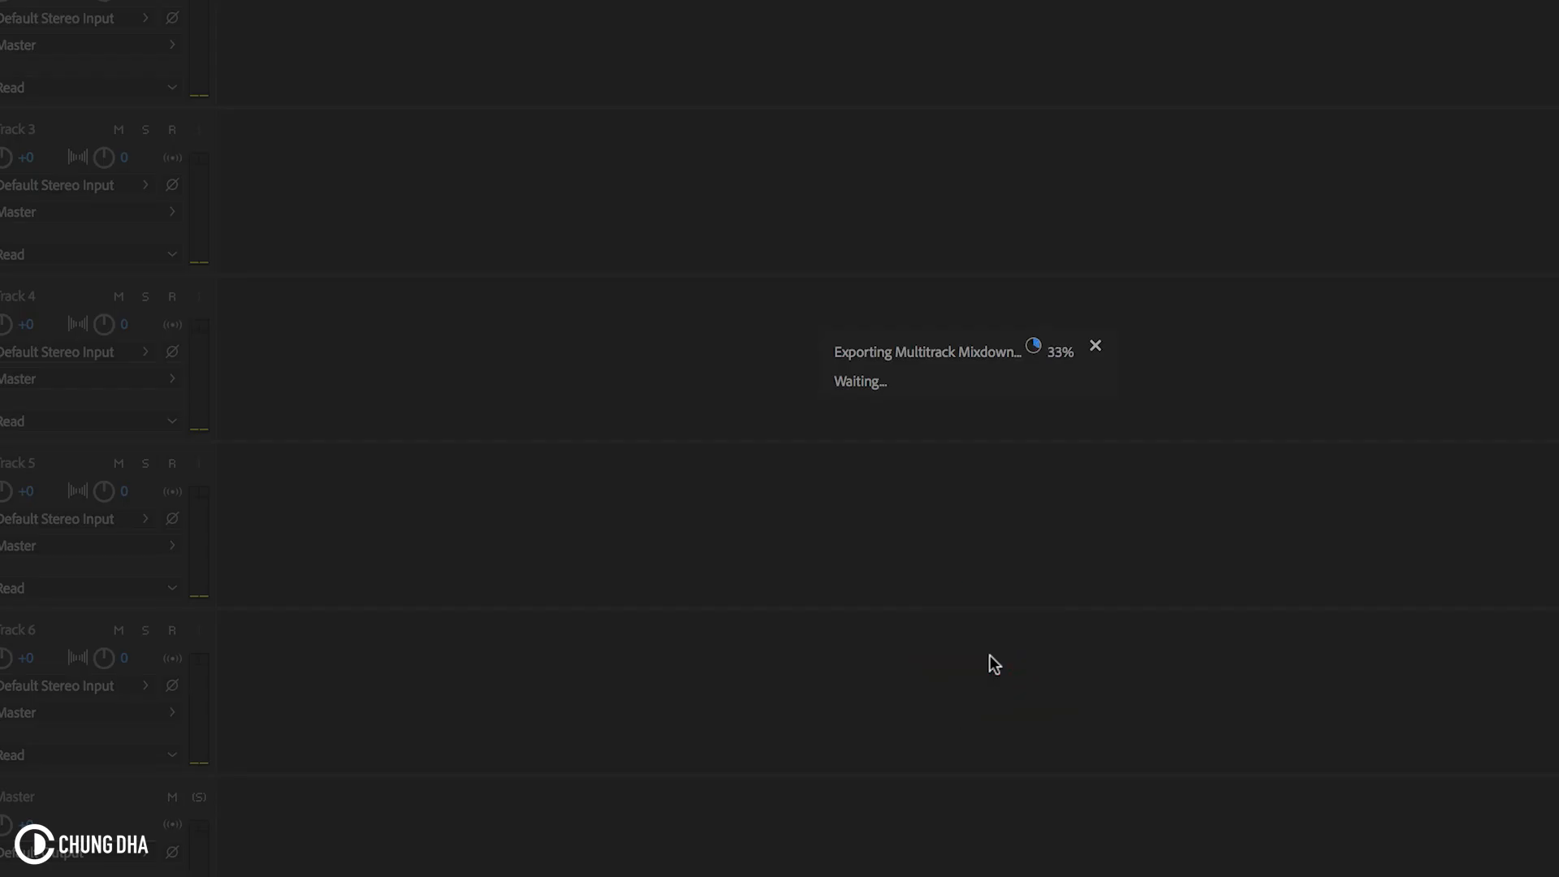